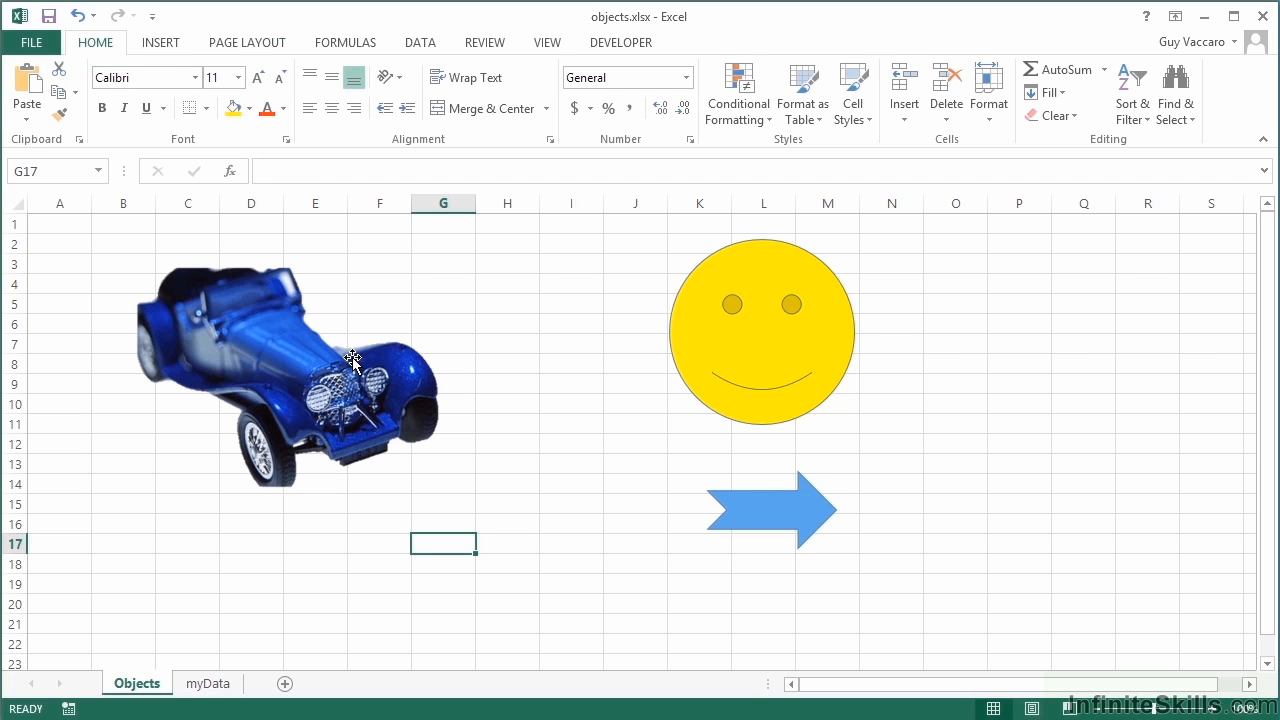
click(762, 330)
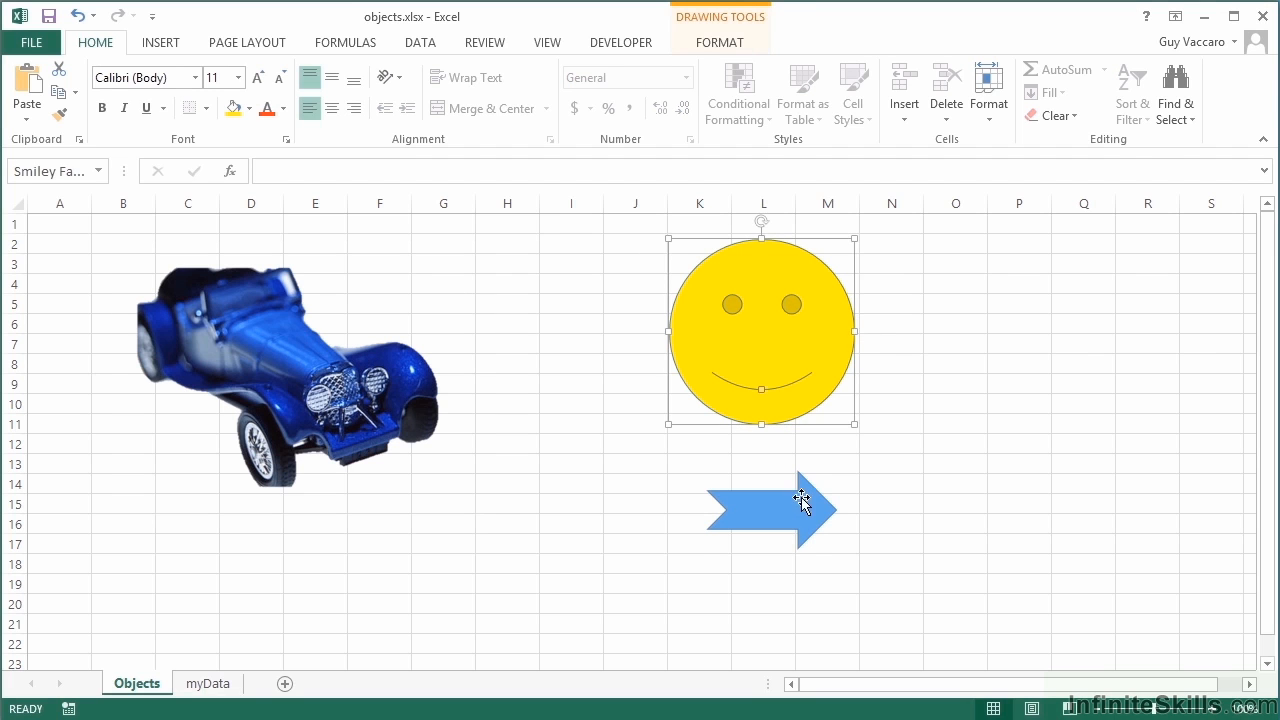
click(770, 510)
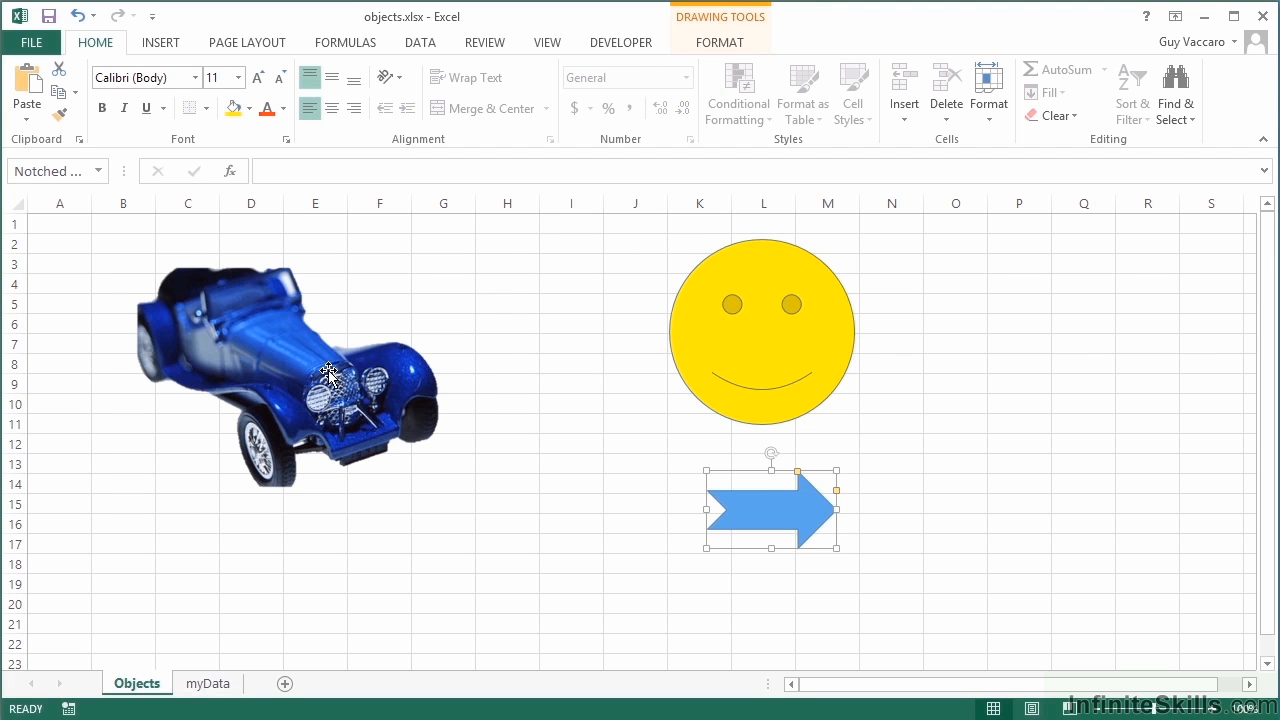
click(290, 376)
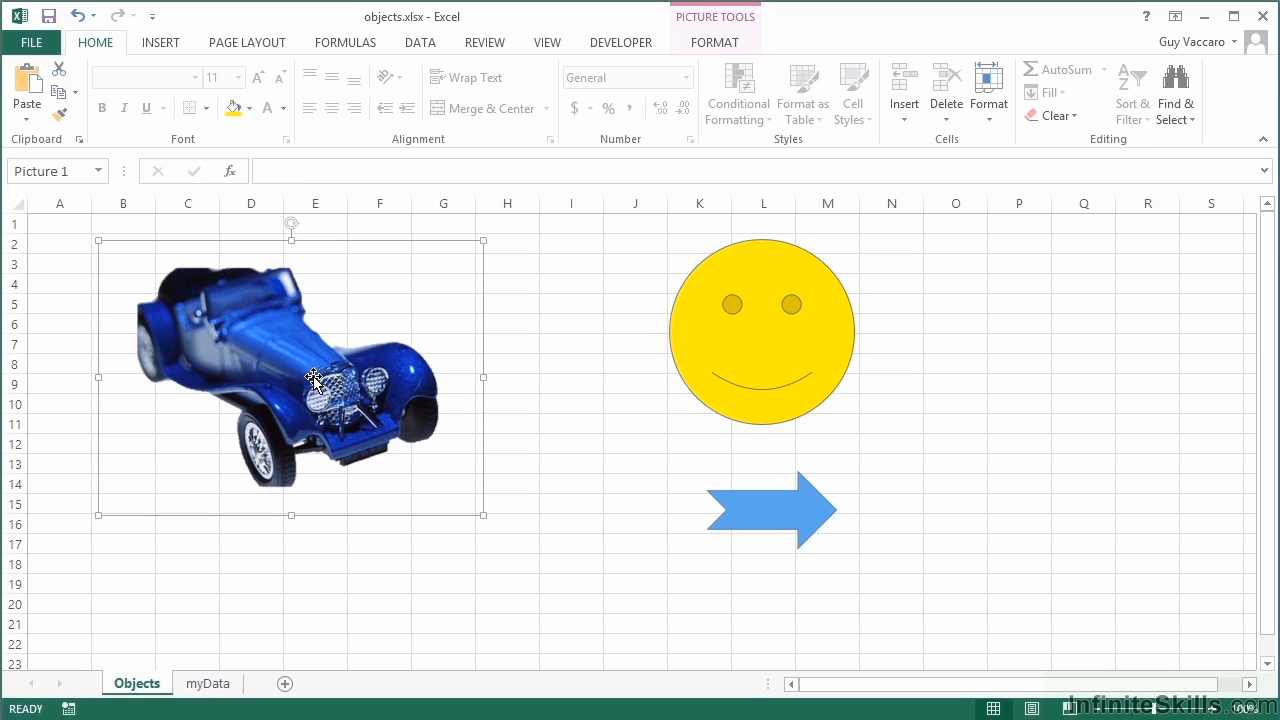
mouse_move(304, 384)
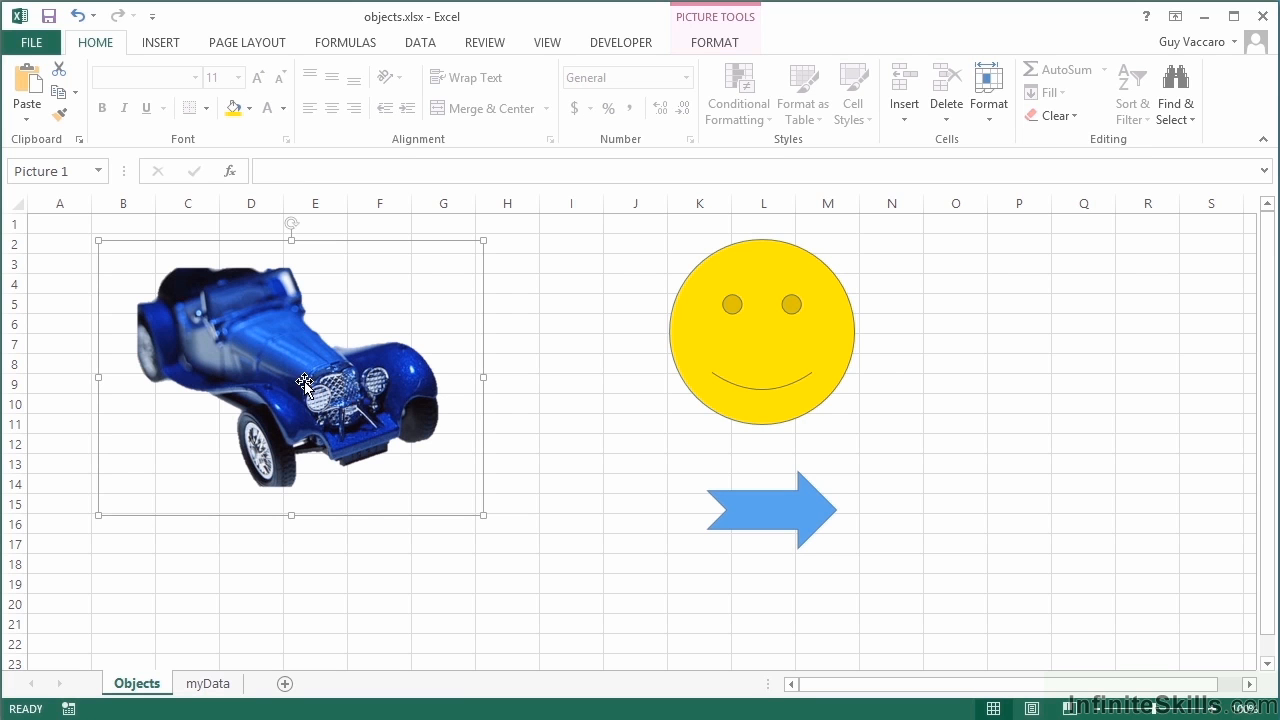
right_click(304, 384)
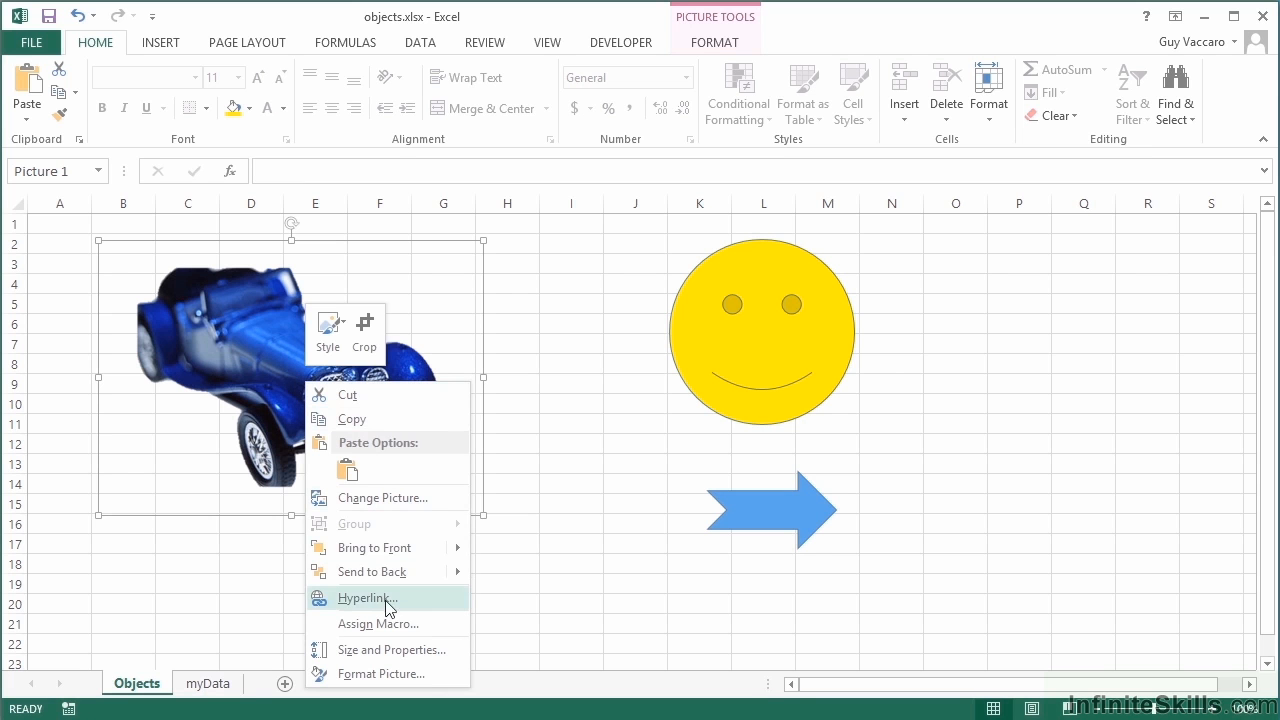
click(368, 598)
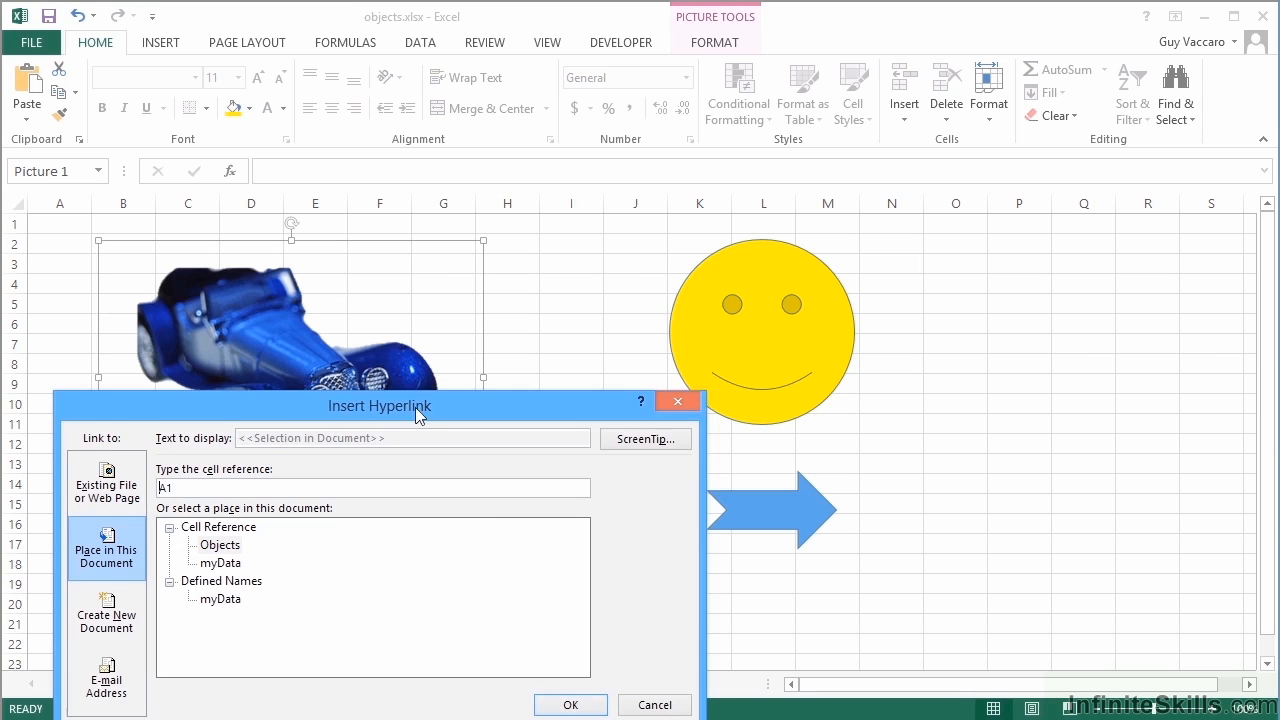
click(106, 492)
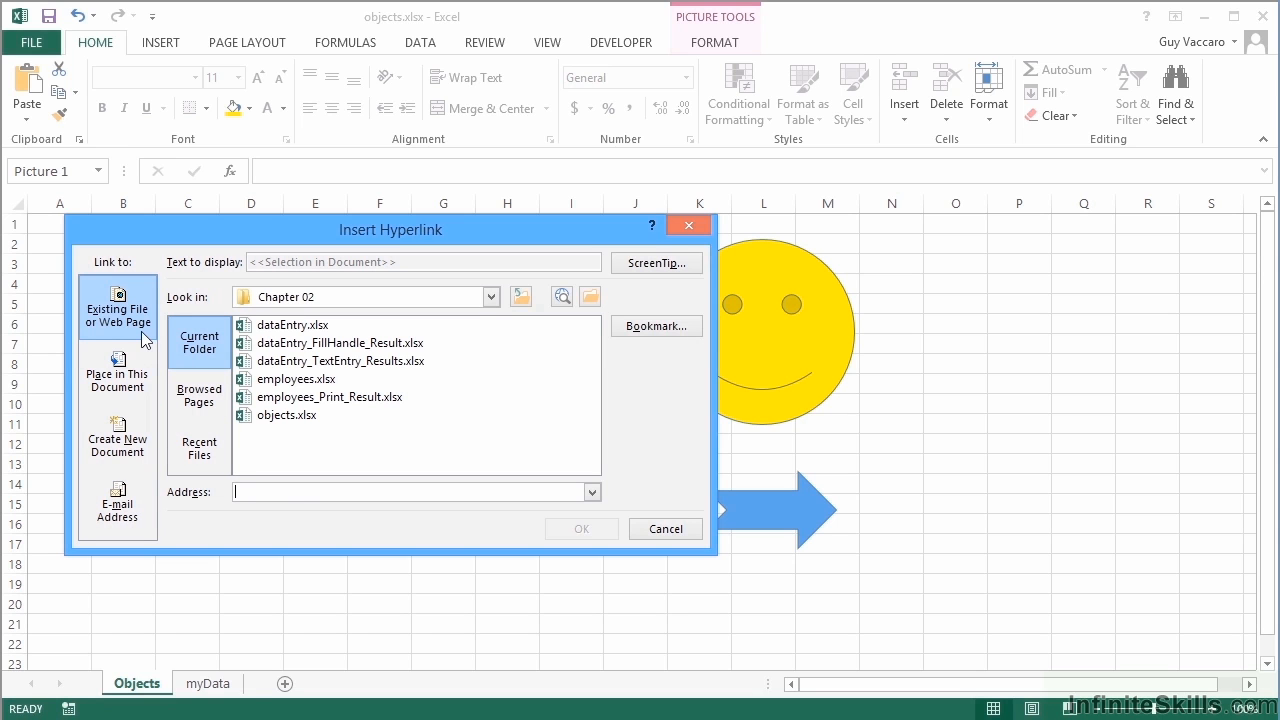
mouse_move(288, 492)
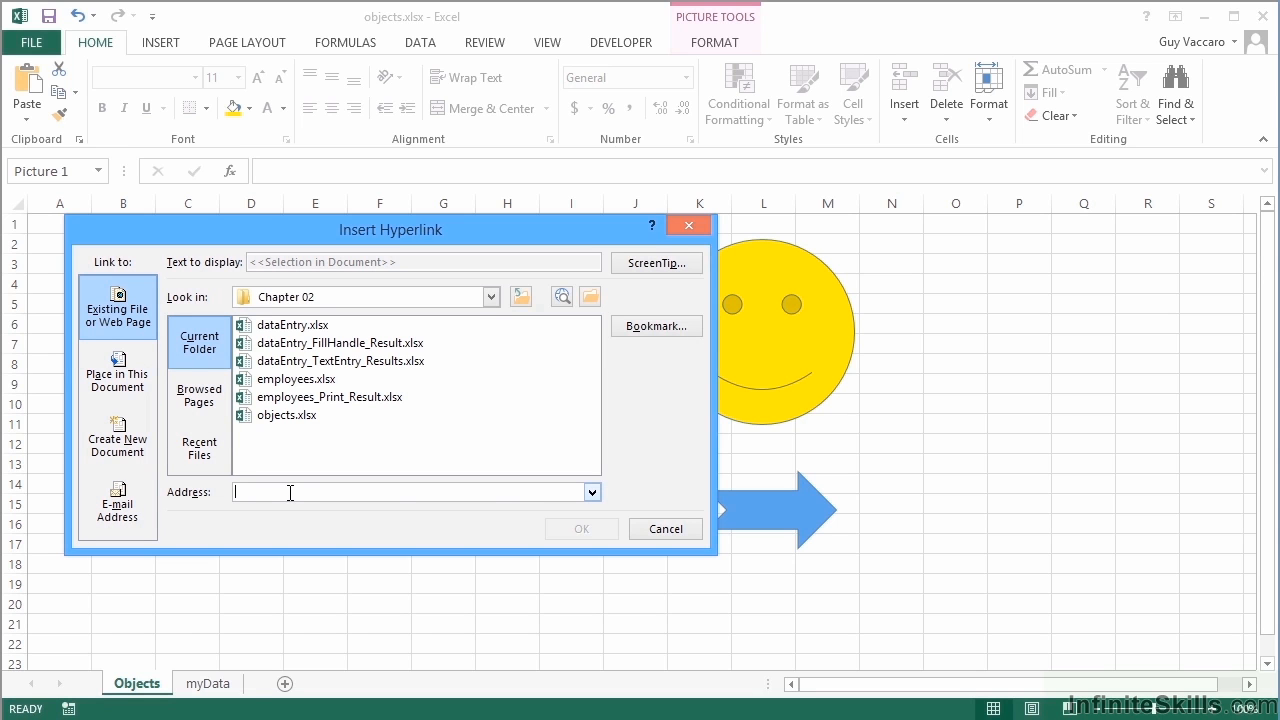
text(http://go.microsoft.com/fwlink/p/?LinkId=255141)
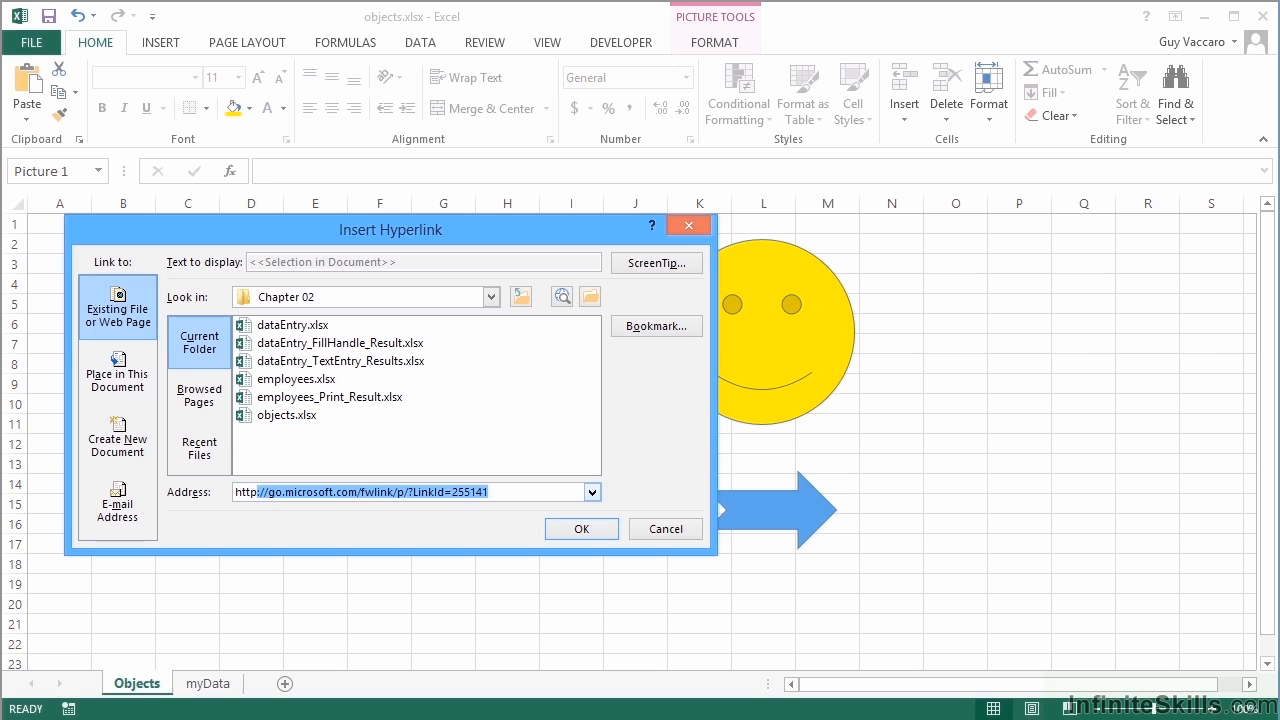
text(http://bugatti)
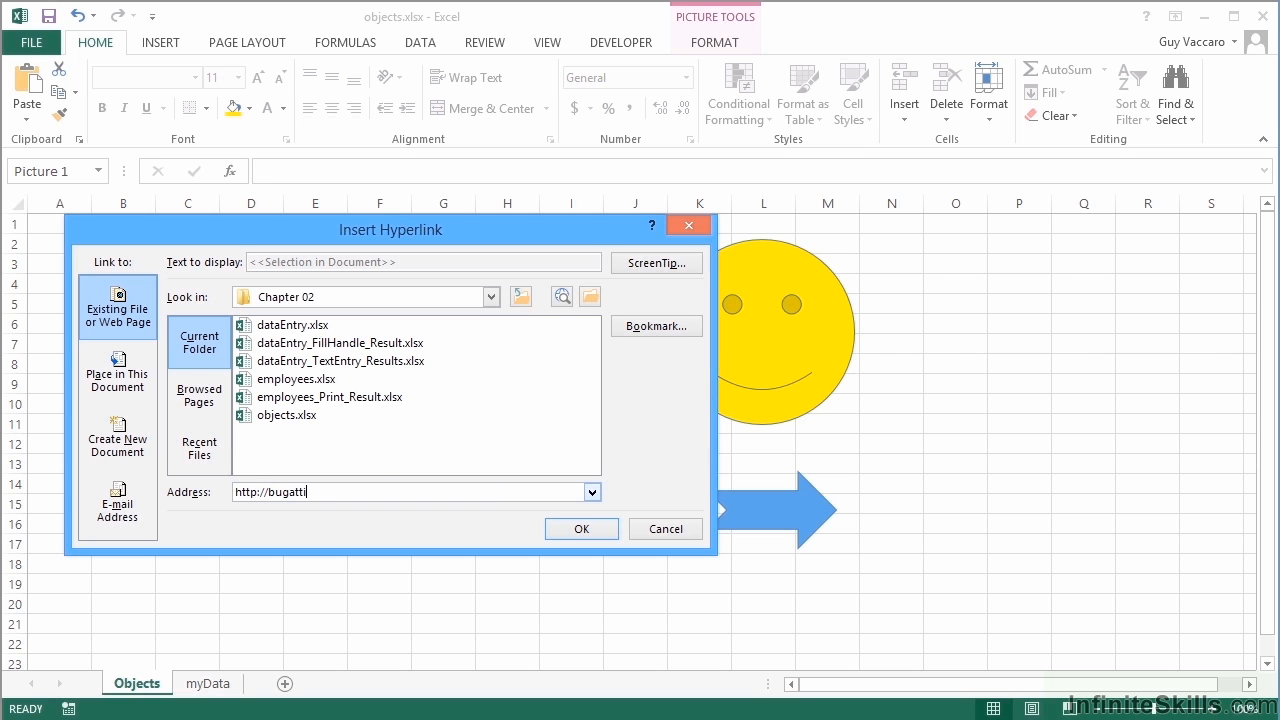
text(.com)
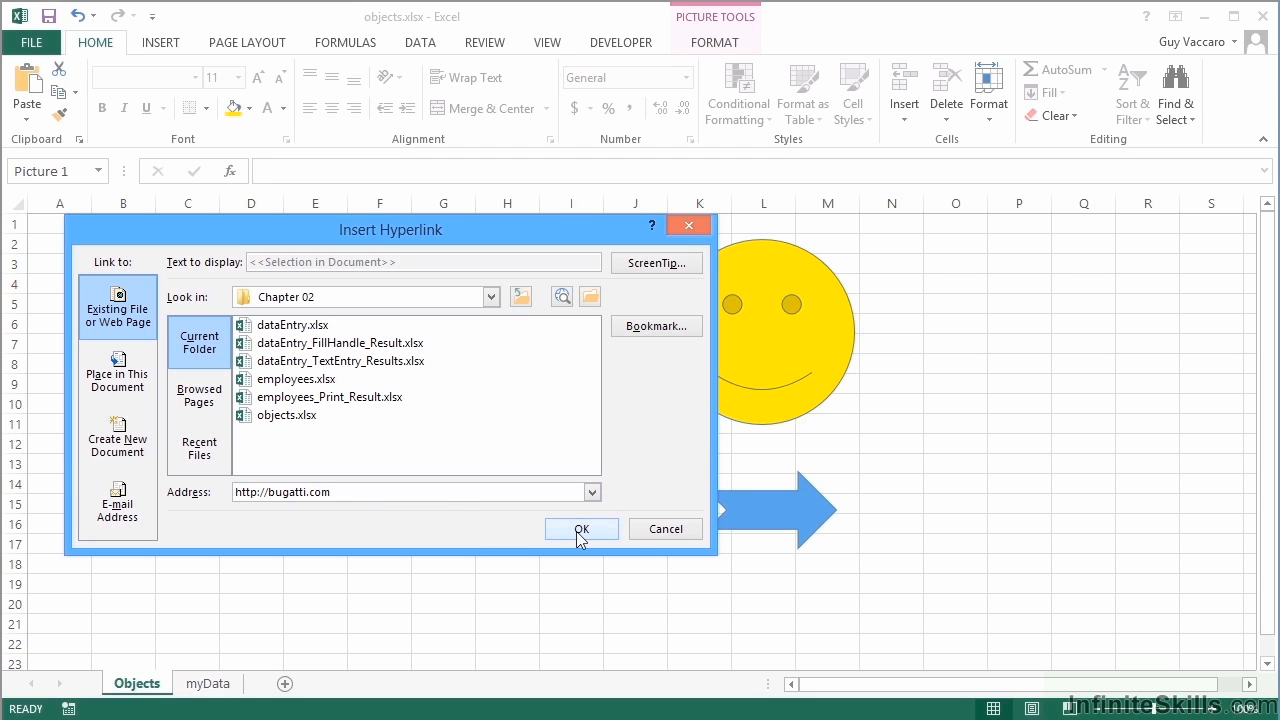
click(580, 528)
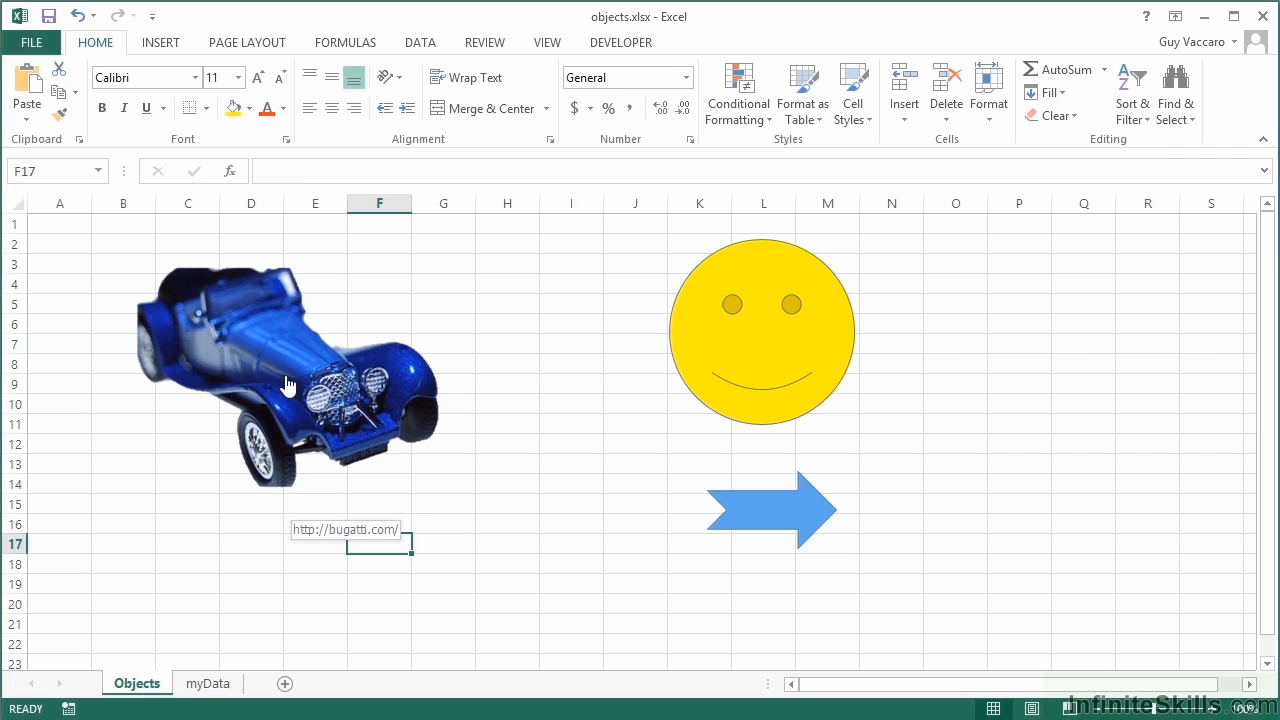
mouse_move(288, 384)
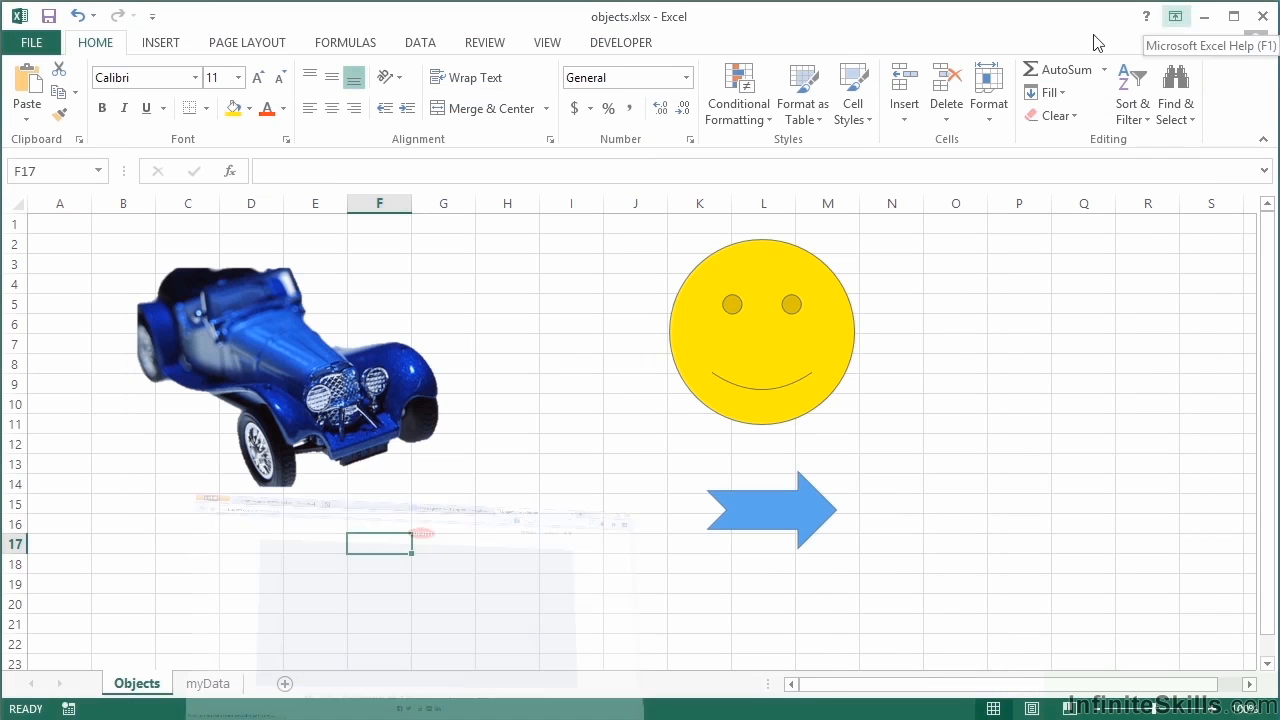
mouse_move(386, 490)
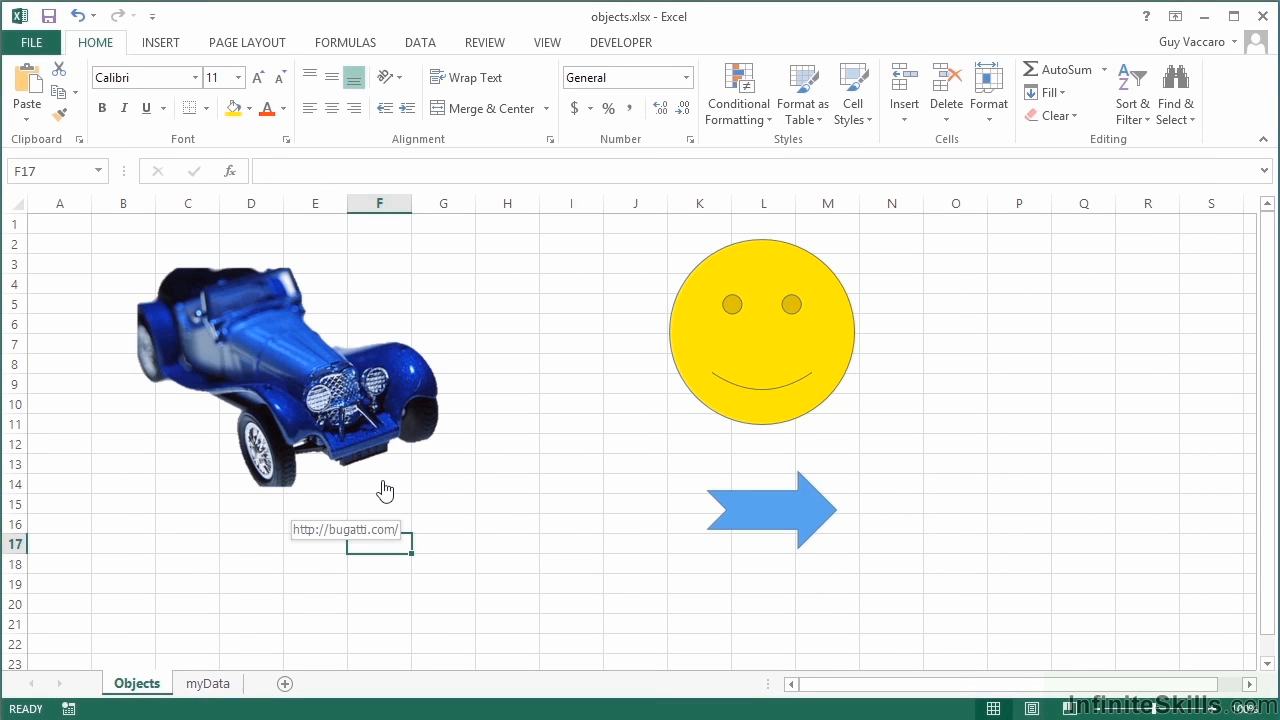
mouse_move(456, 528)
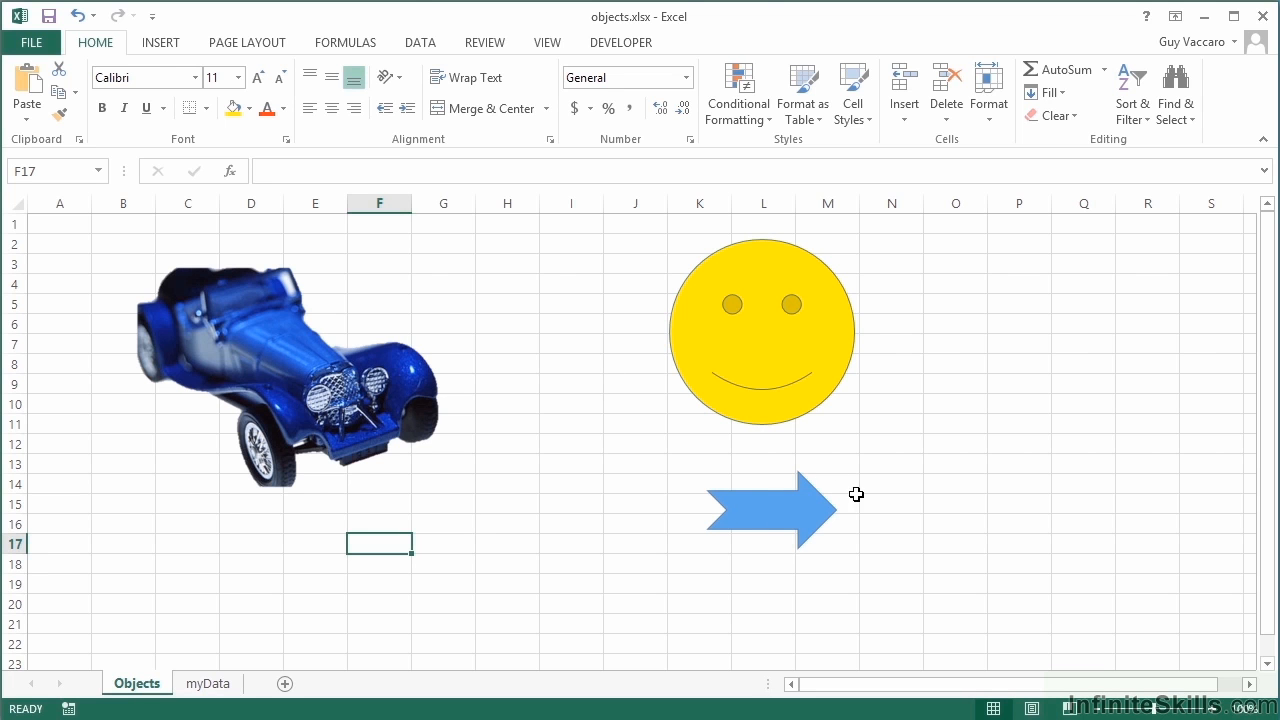
click(770, 508)
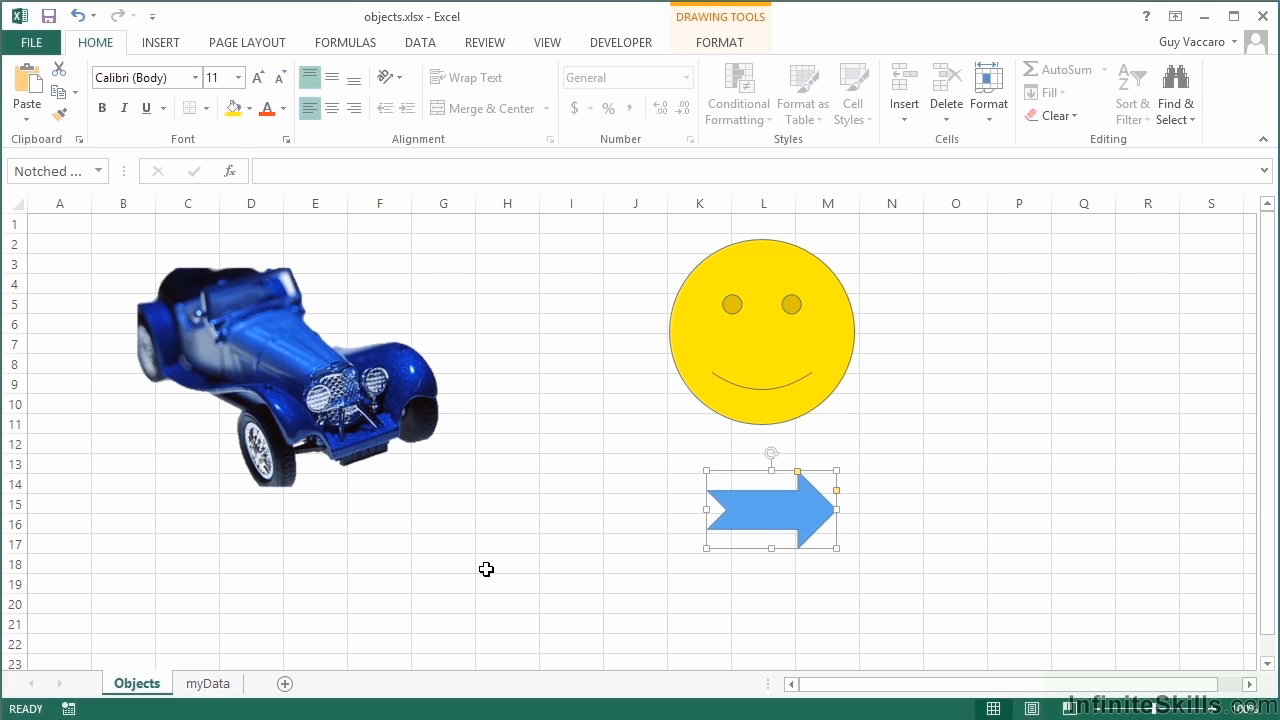
click(208, 684)
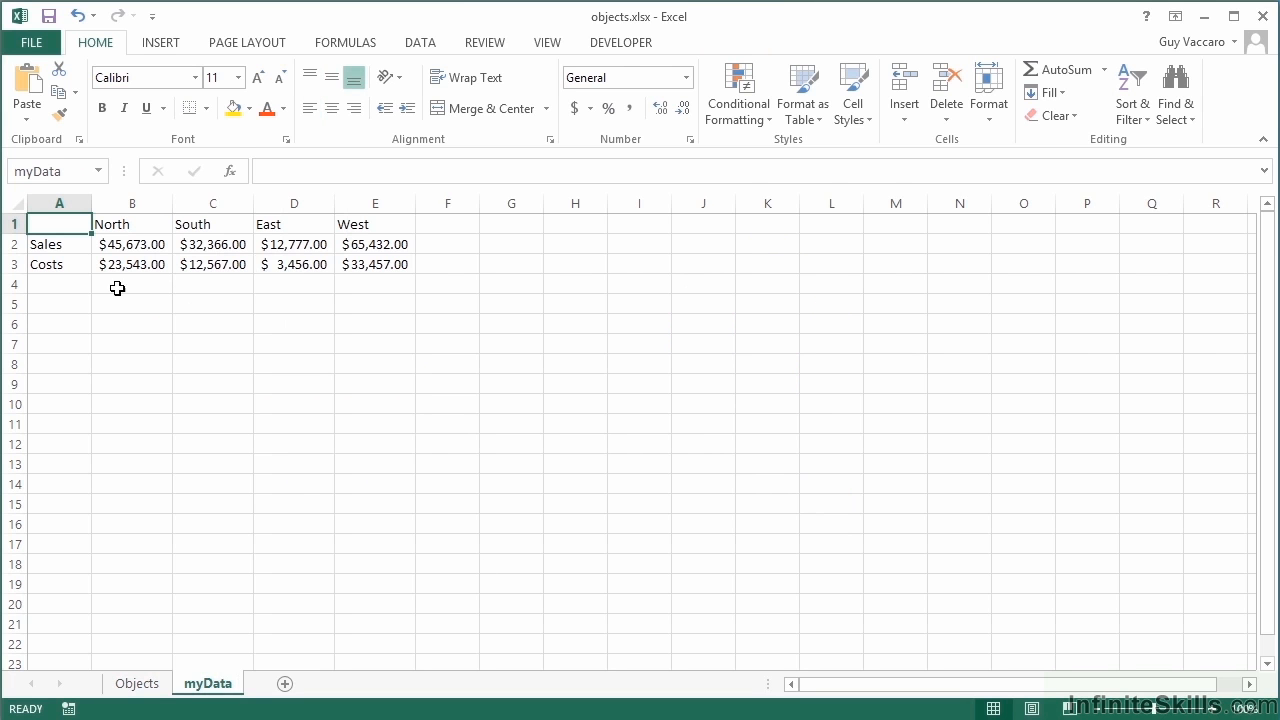
click(136, 684)
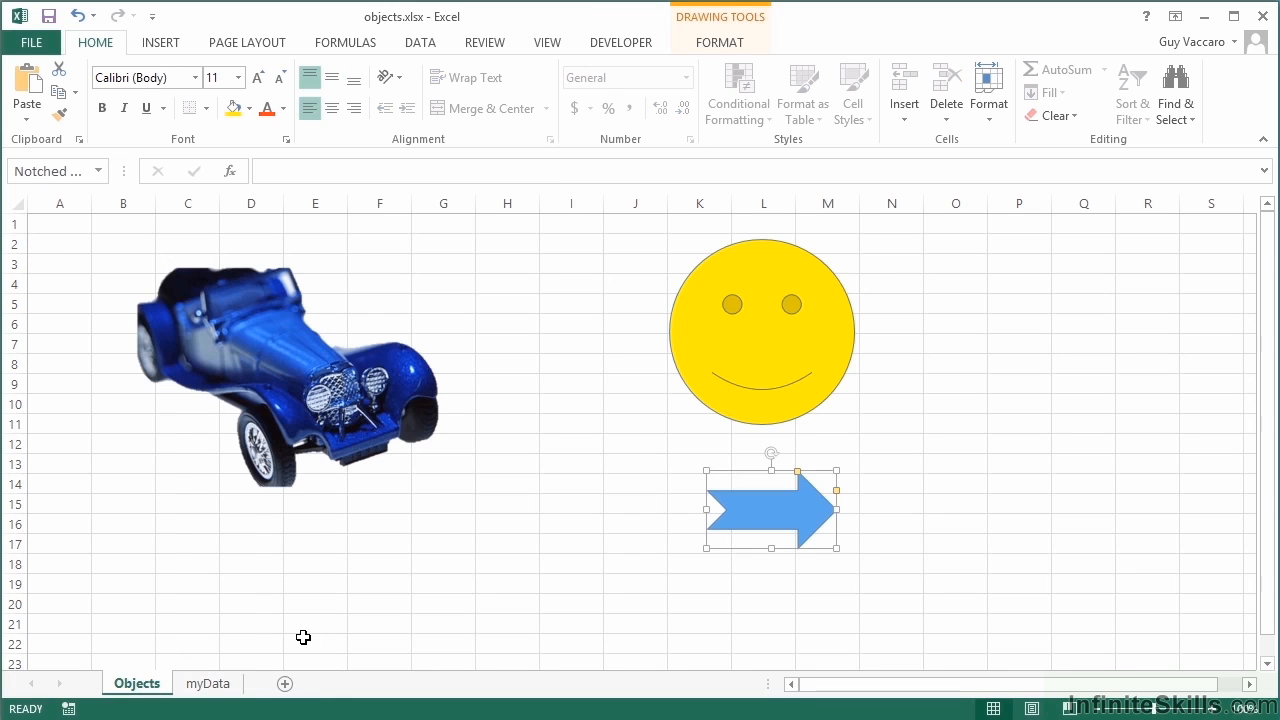
mouse_move(220, 600)
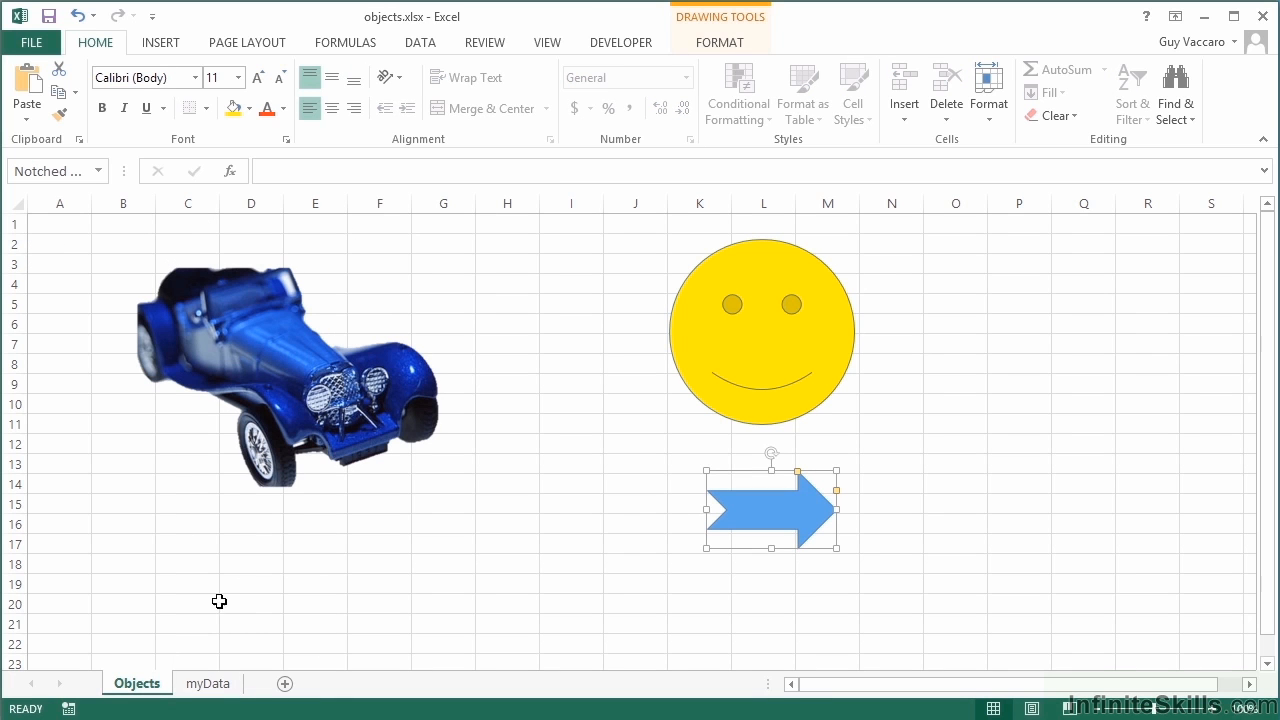
mouse_move(854, 540)
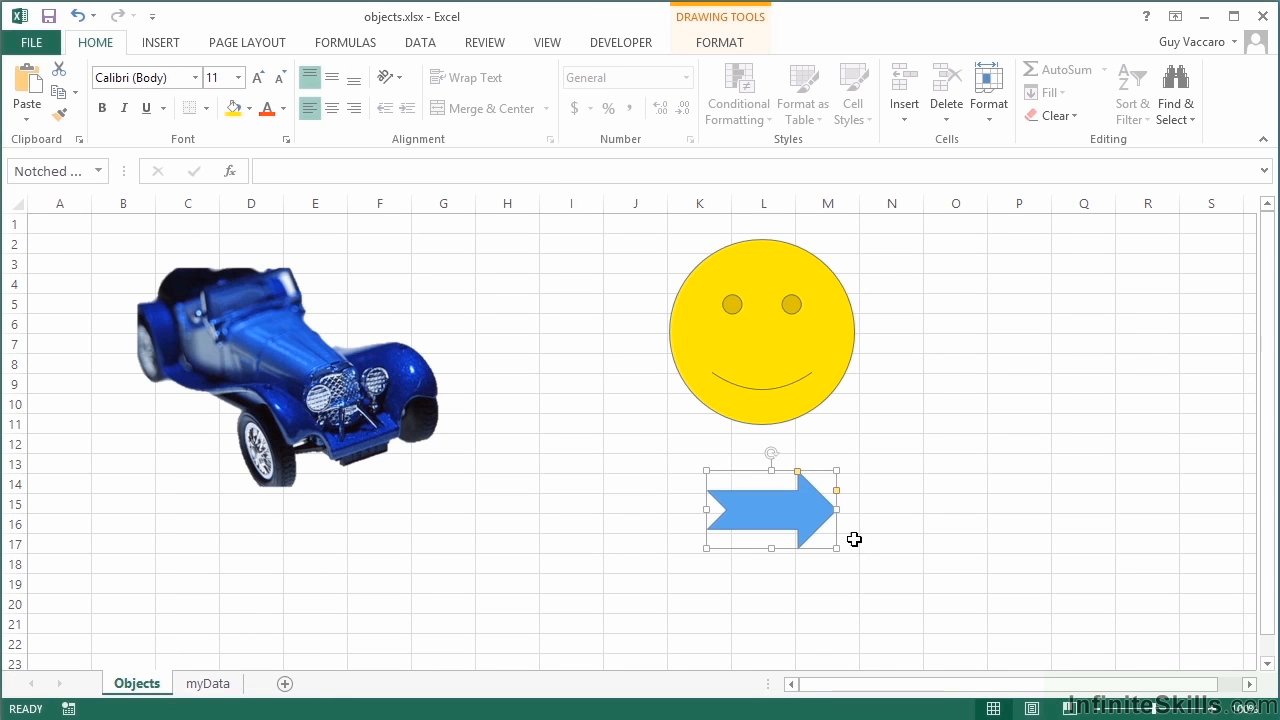
mouse_move(770, 510)
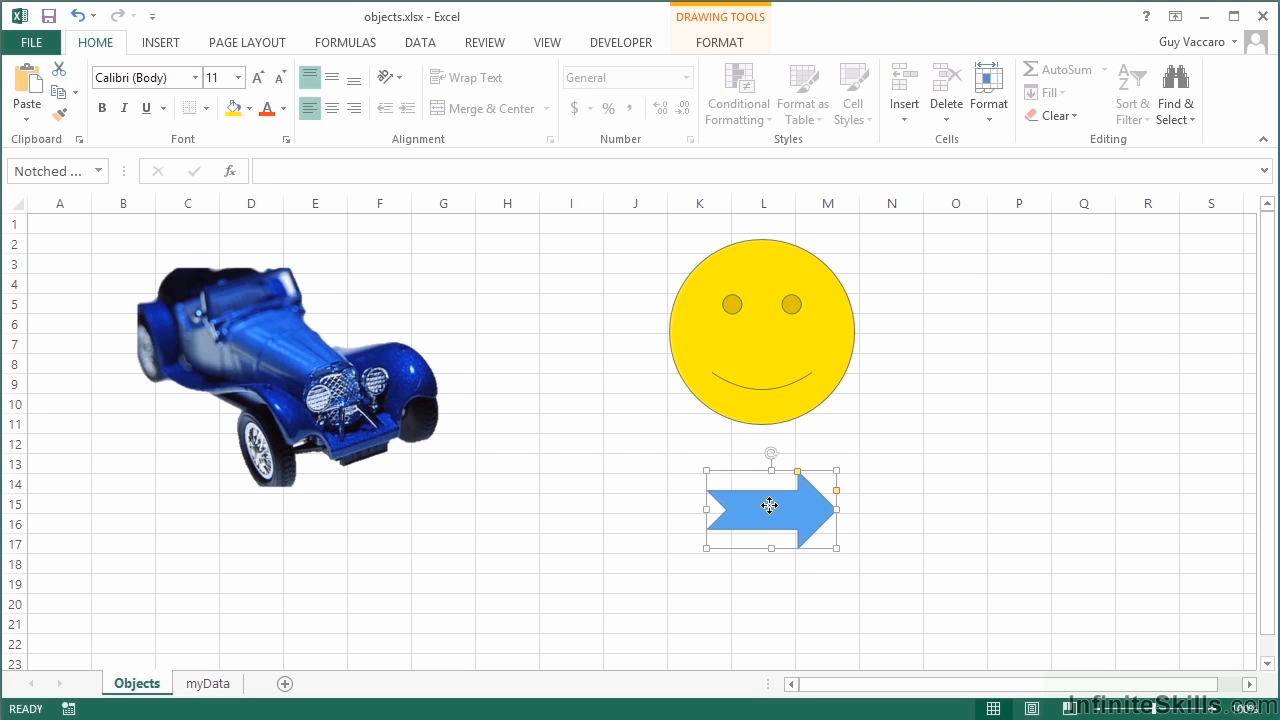
mouse_move(818, 404)
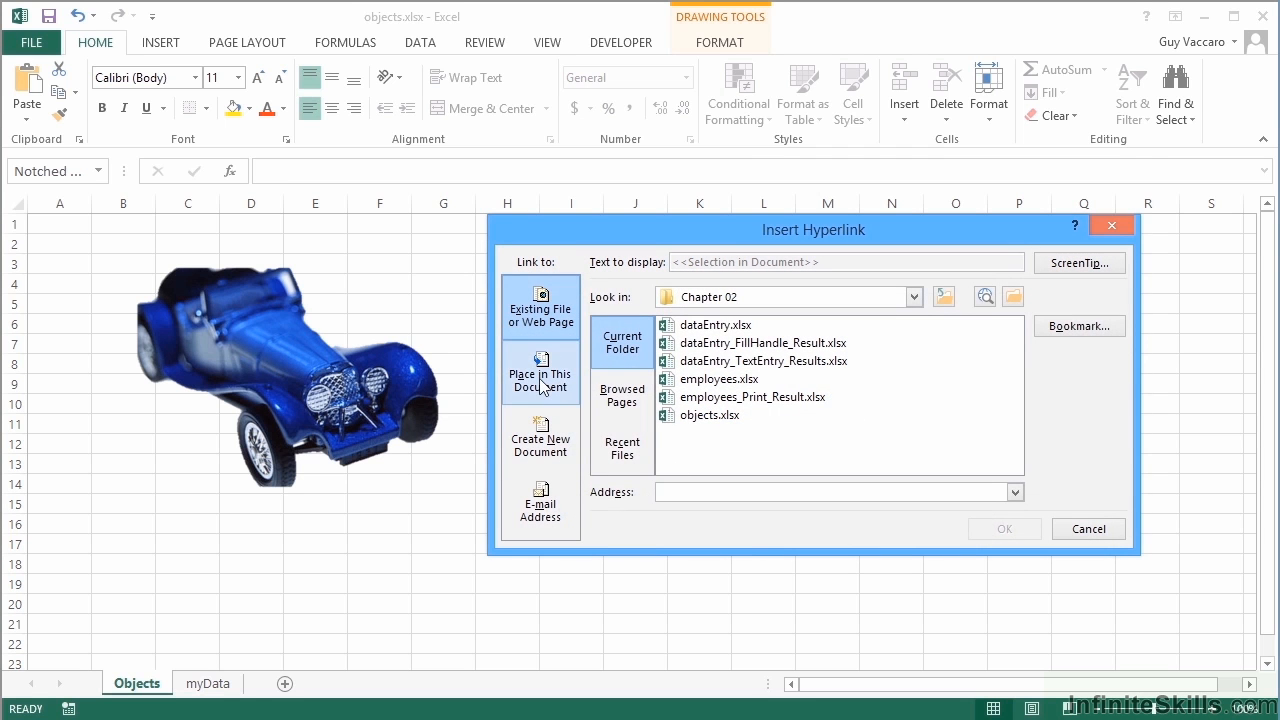
Set the arrow's link target to the myData sheet under Place in This Document, then follow it.
click(540, 372)
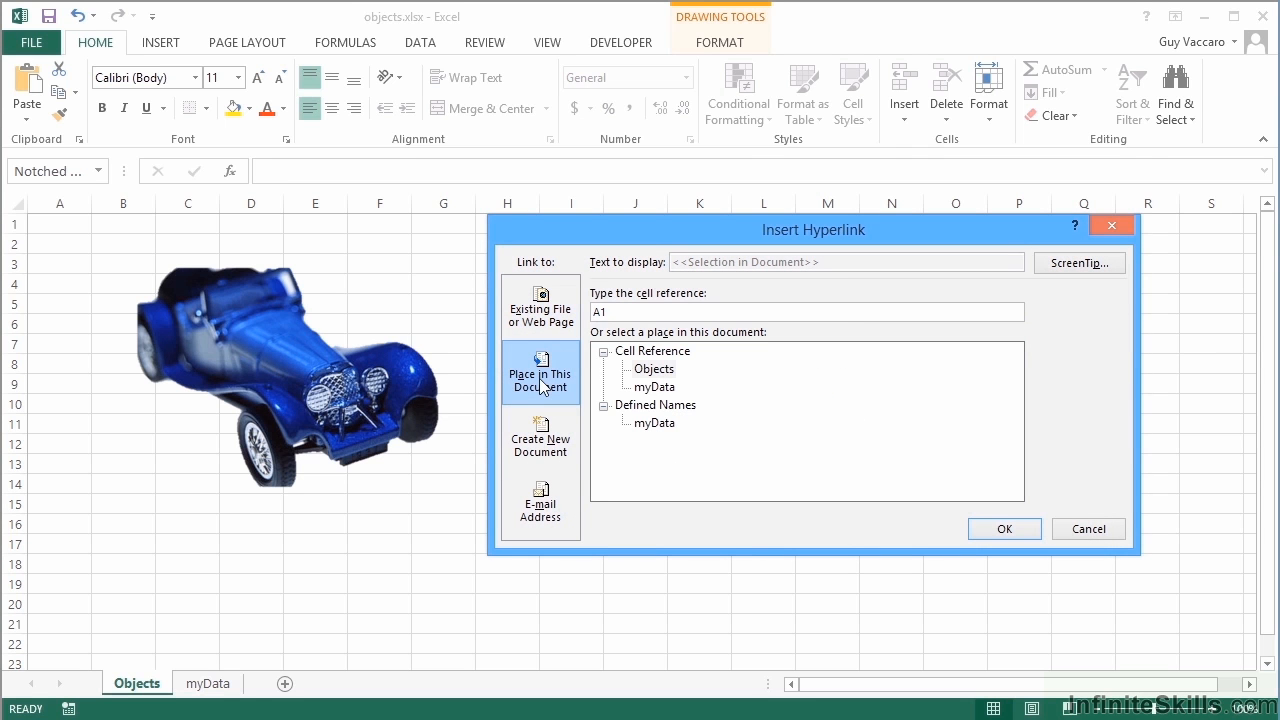
click(652, 352)
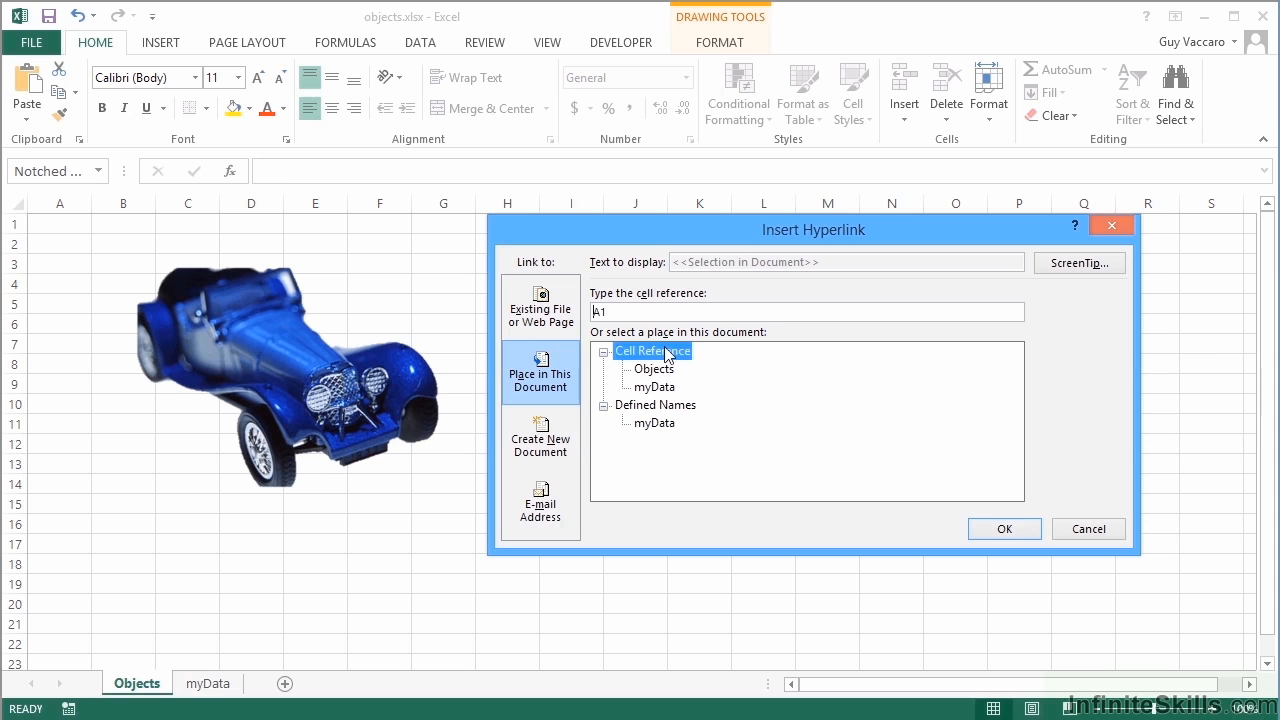
click(656, 388)
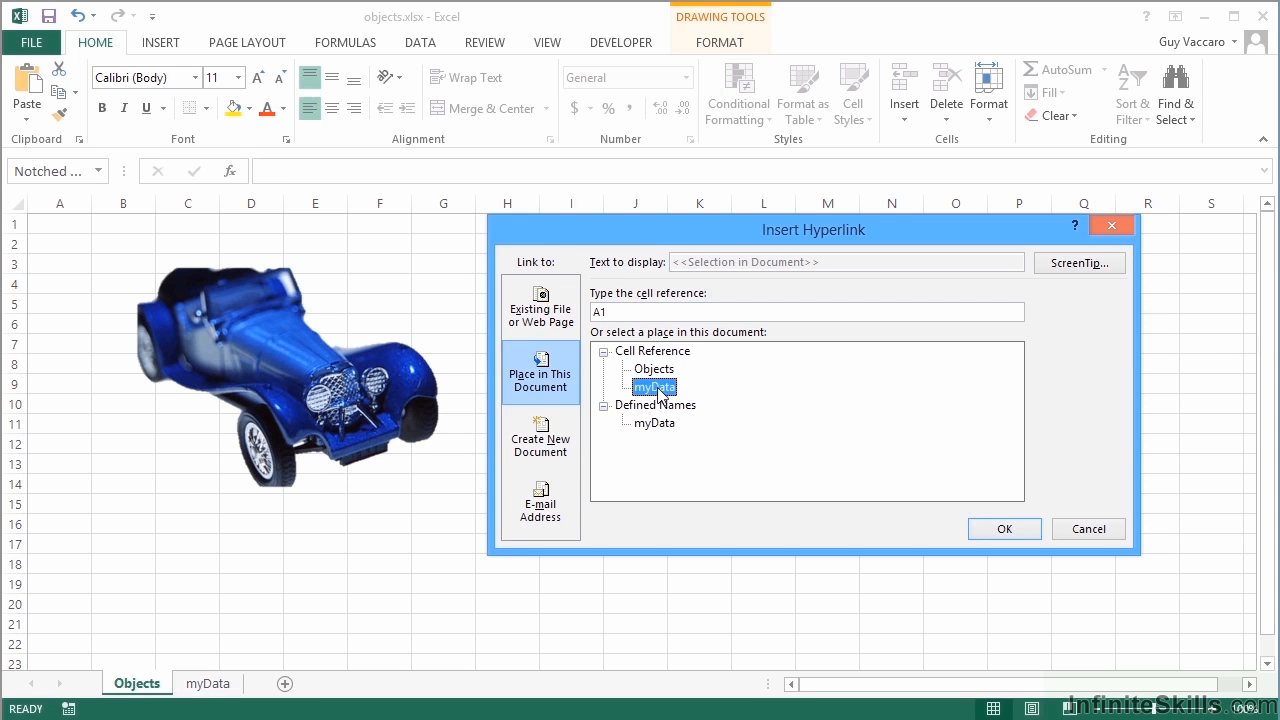
mouse_move(658, 428)
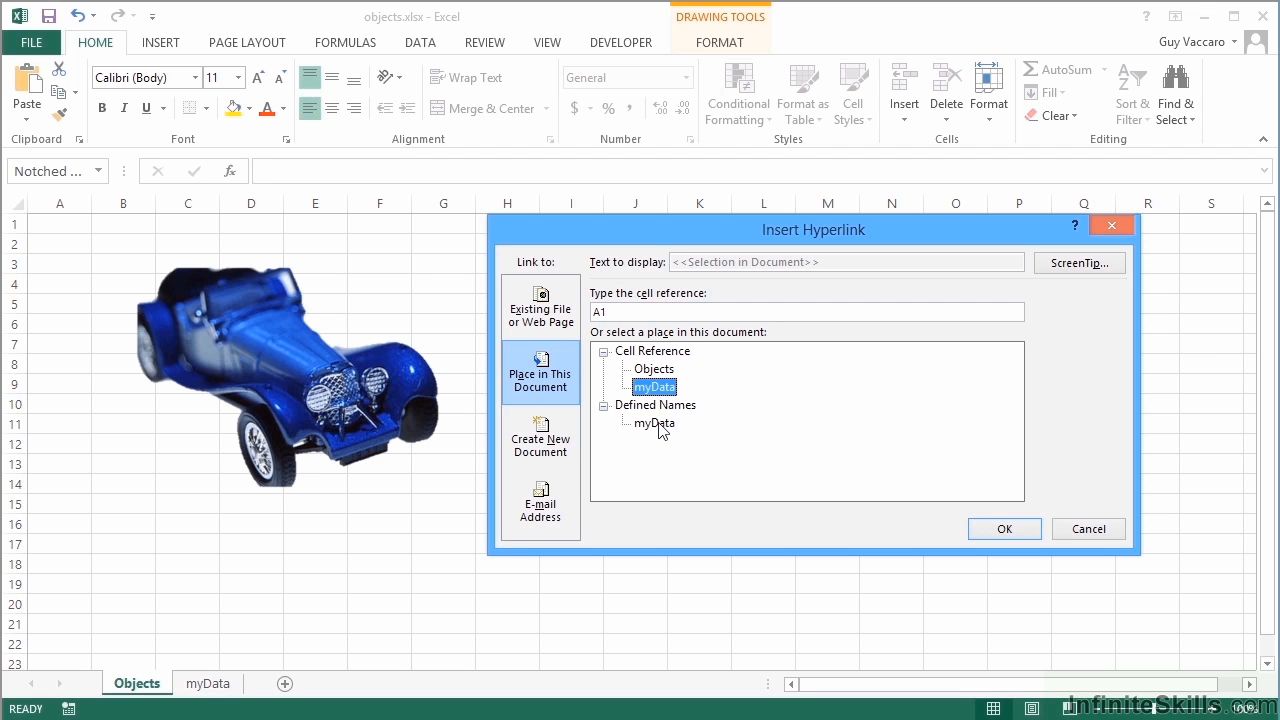
mouse_move(752, 372)
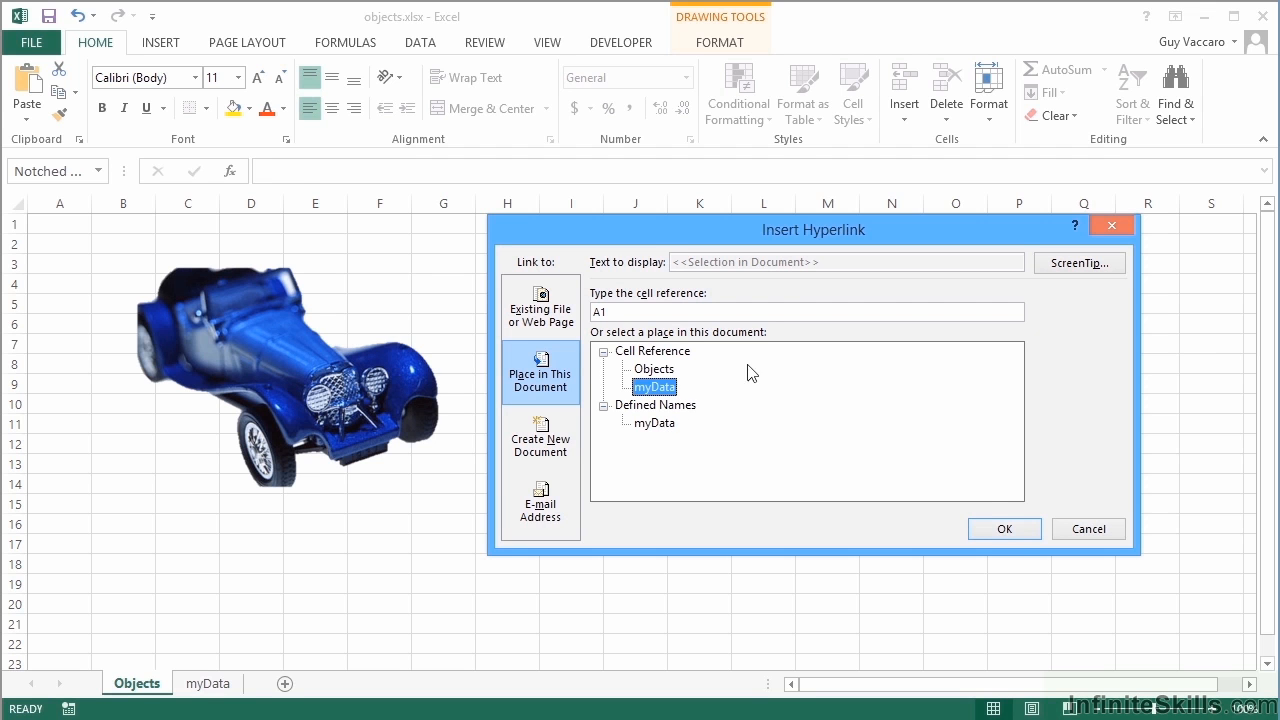
click(1088, 528)
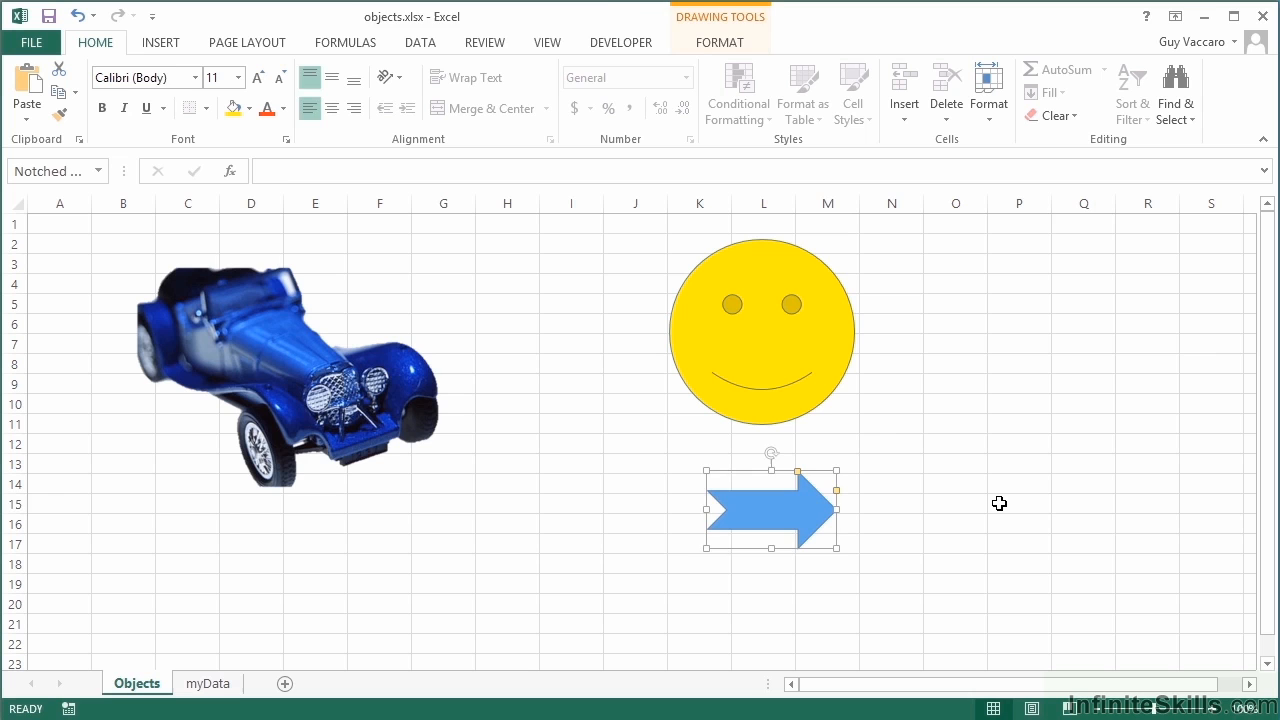
click(208, 684)
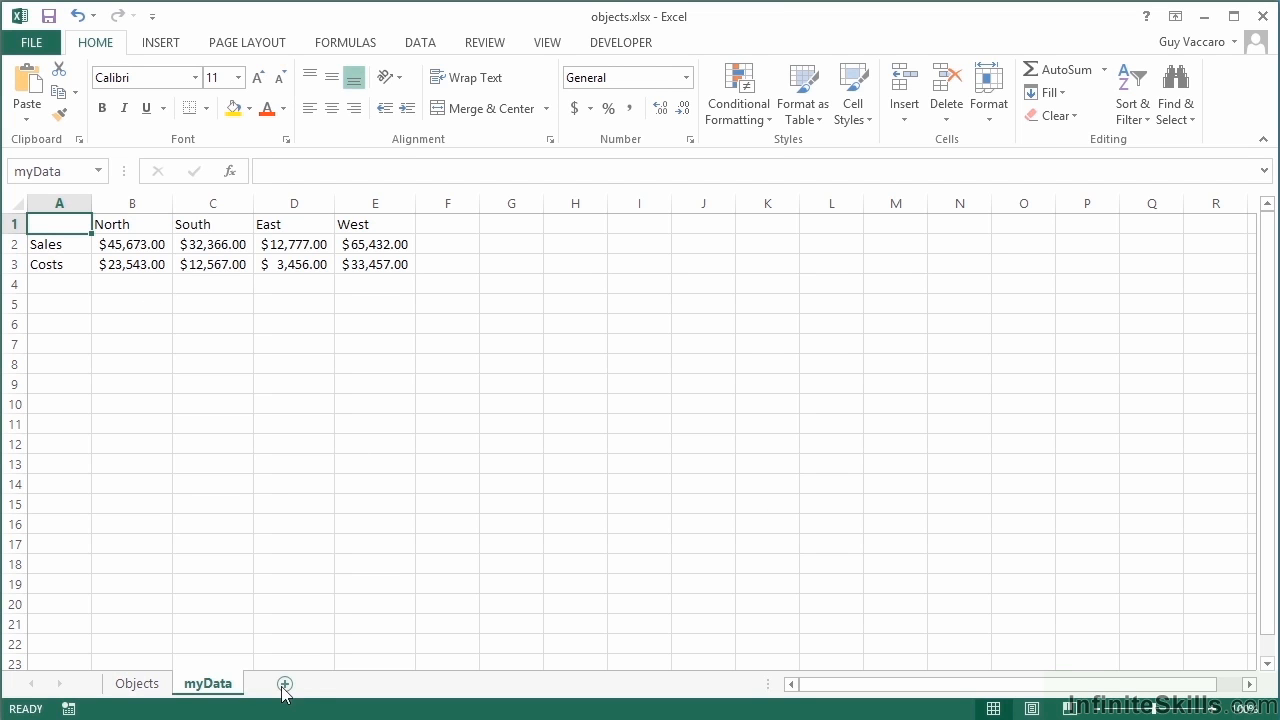
Create a new sheet holding 2013 in B2, name that cell yrData, and return to the Objects sheet.
click(284, 684)
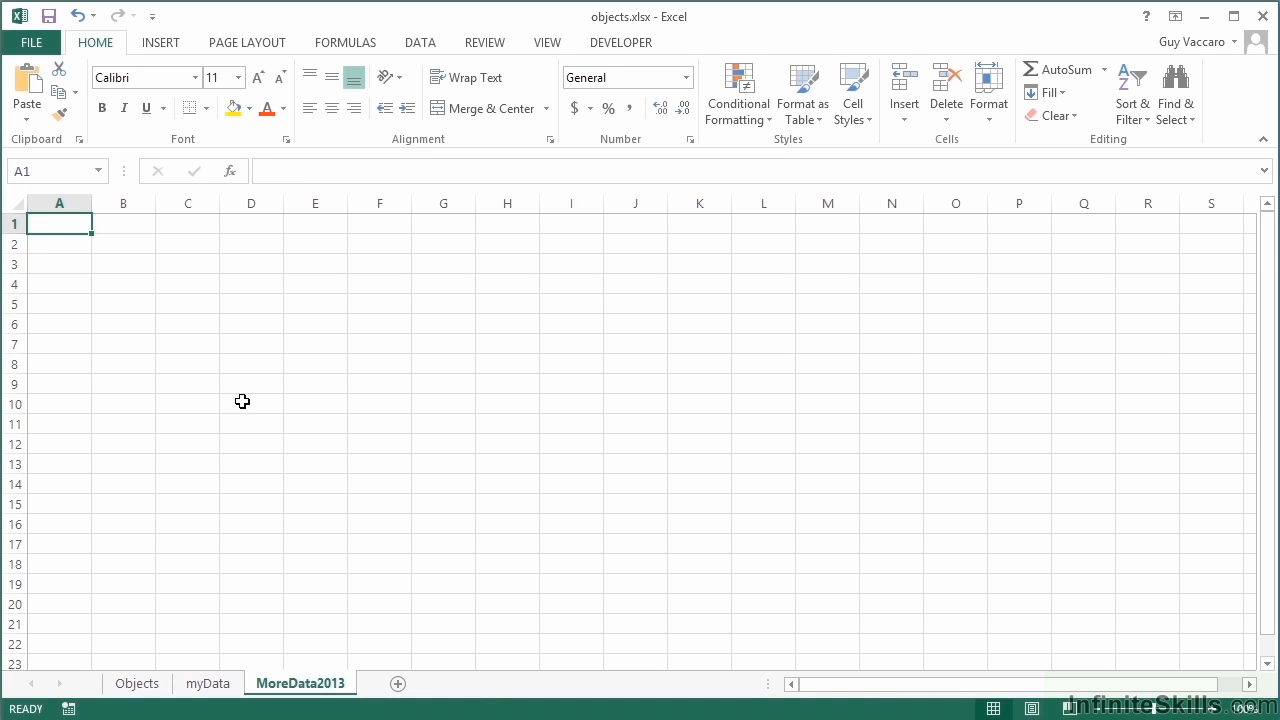
text(2013)
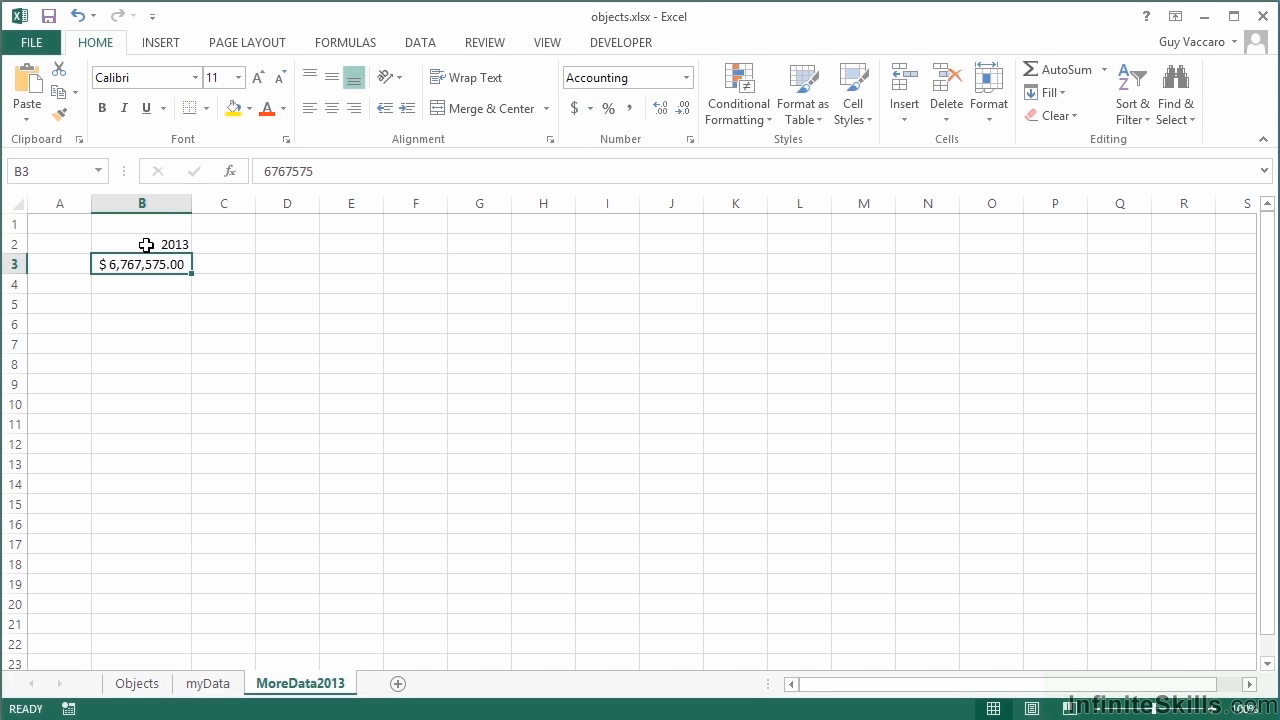
click(140, 244)
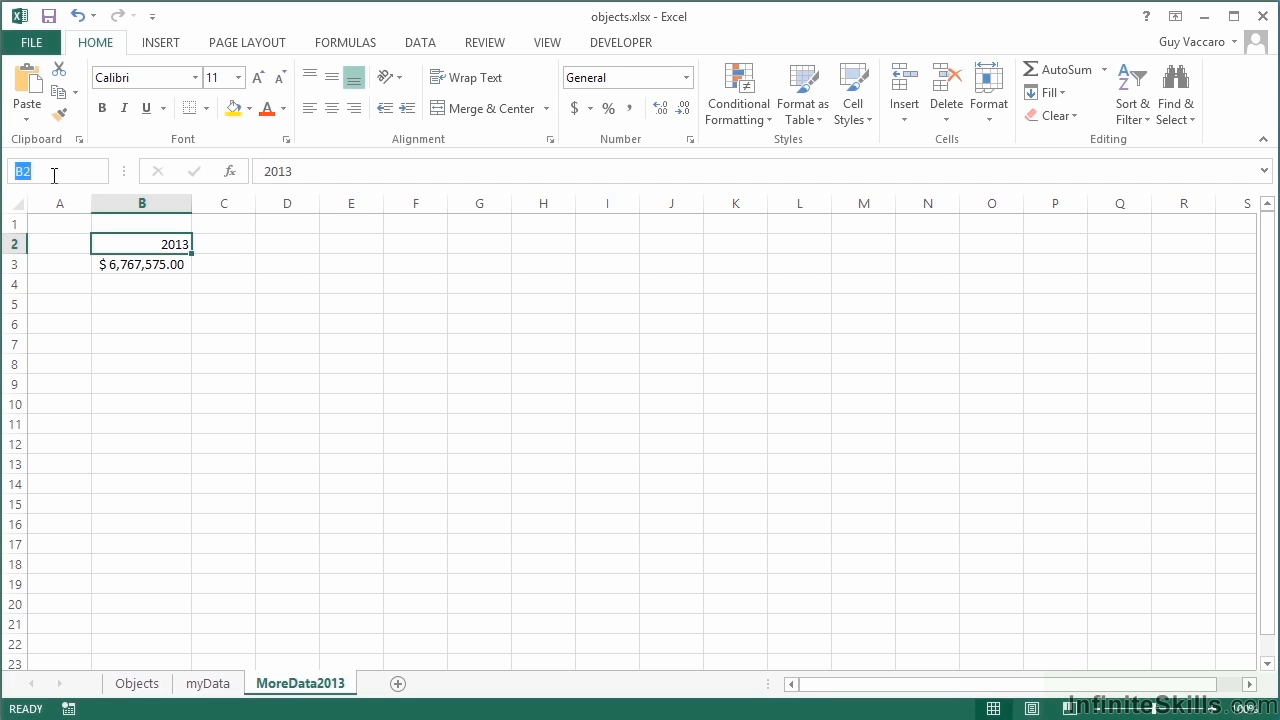
text(yrData)
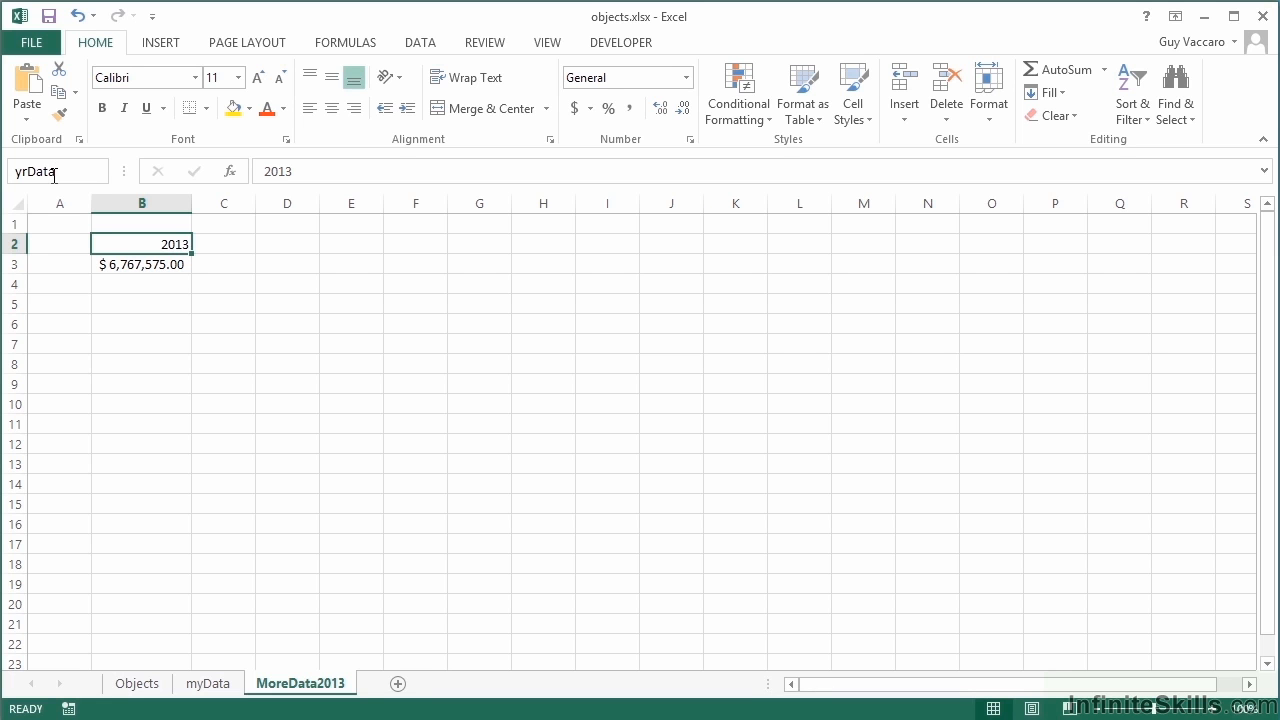
mouse_move(208, 344)
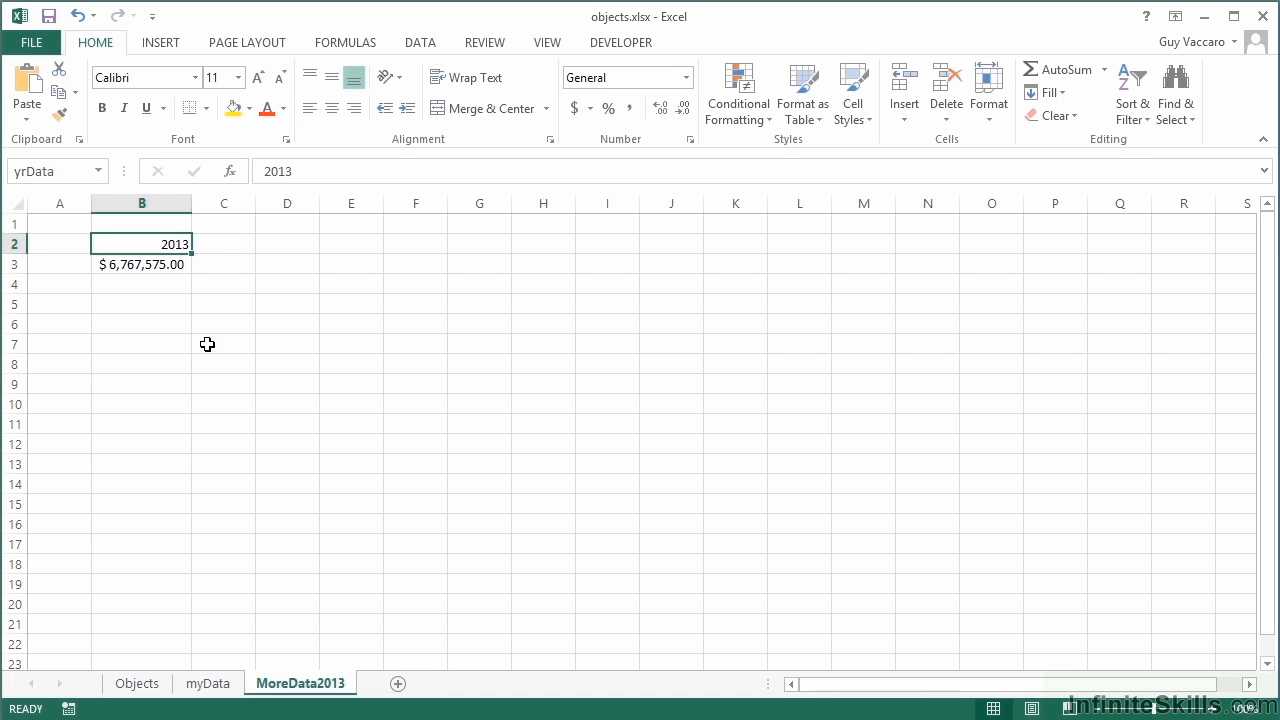
click(136, 684)
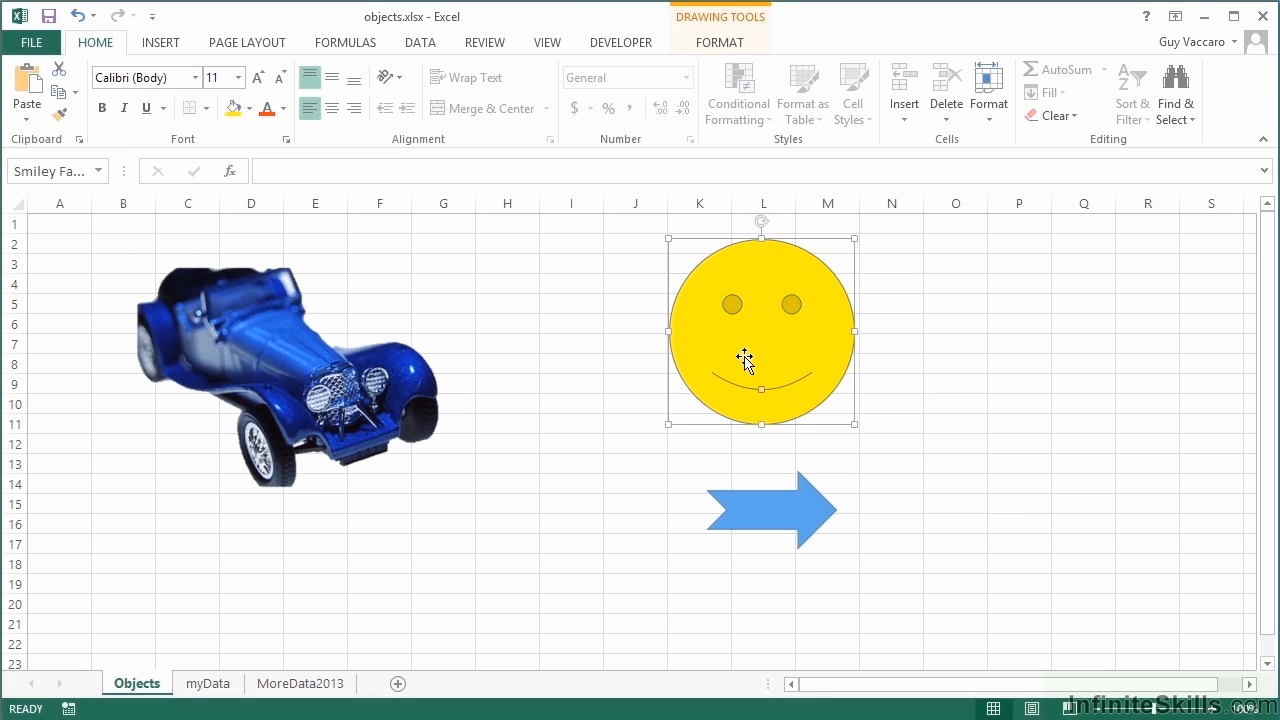
Hyperlink the smiley face to a place in this document, settling on the MoreData2013 sheet over yrData.
right_click(744, 356)
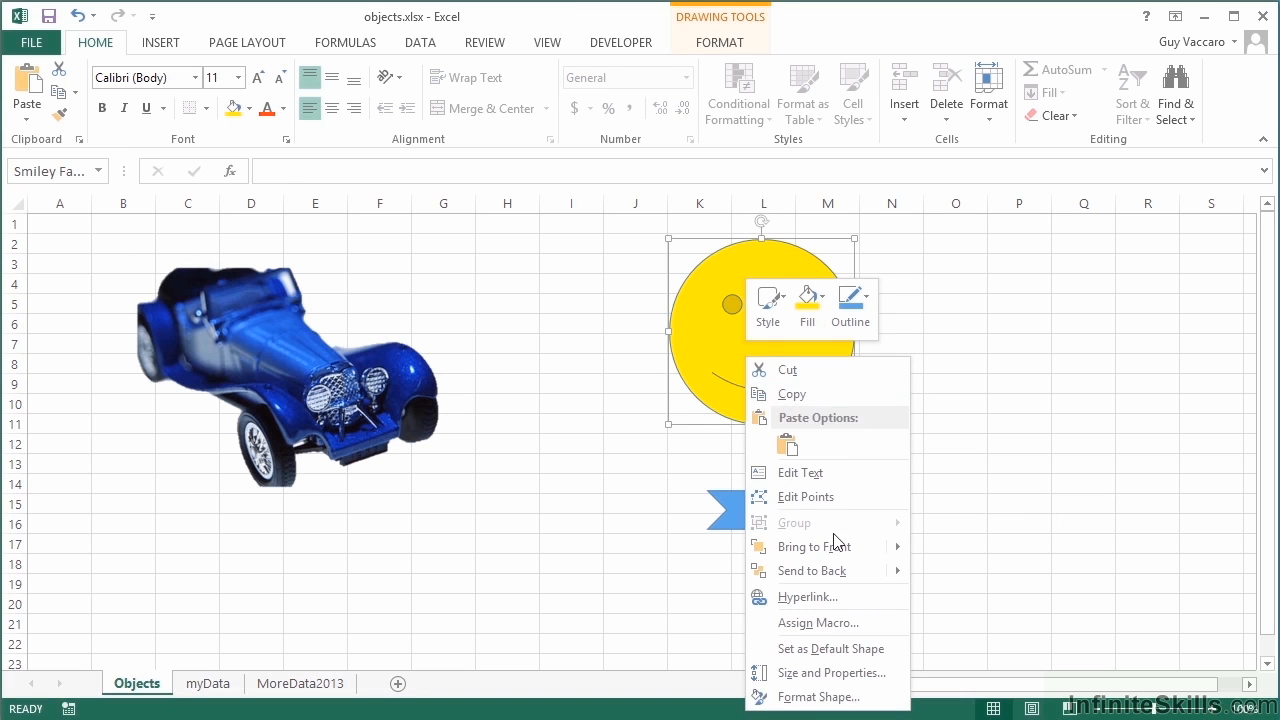
click(808, 596)
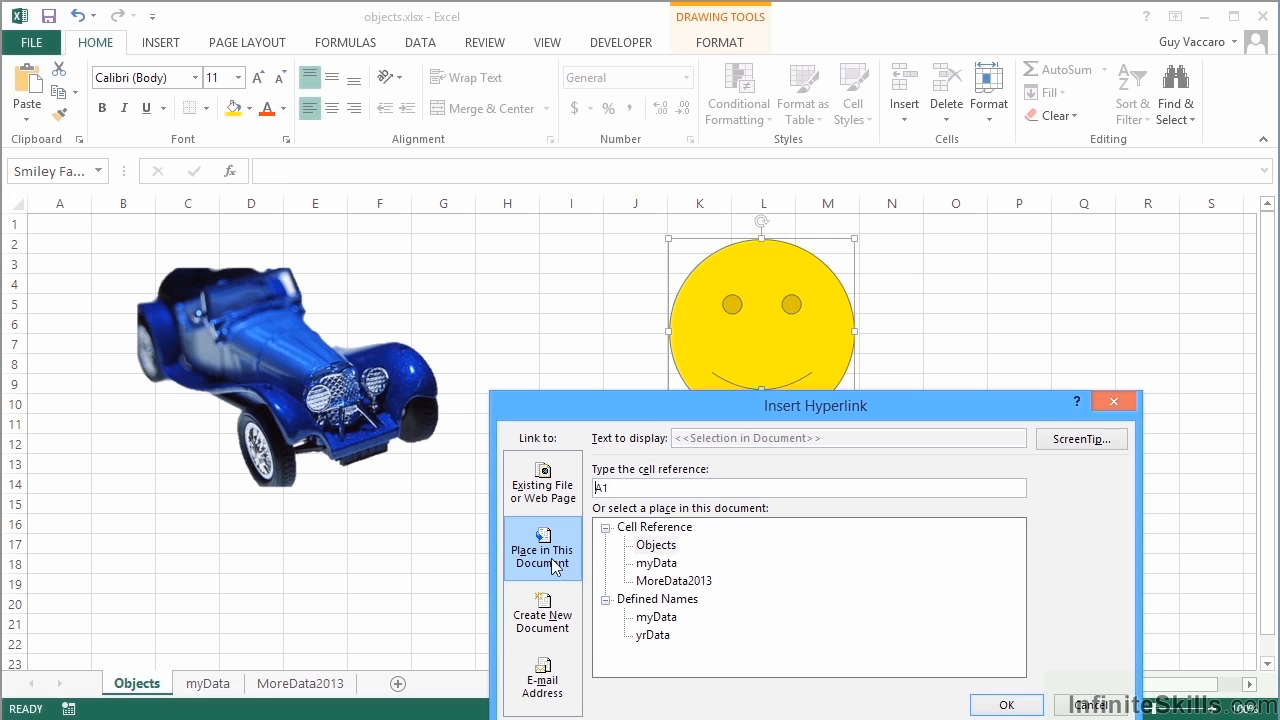
click(652, 636)
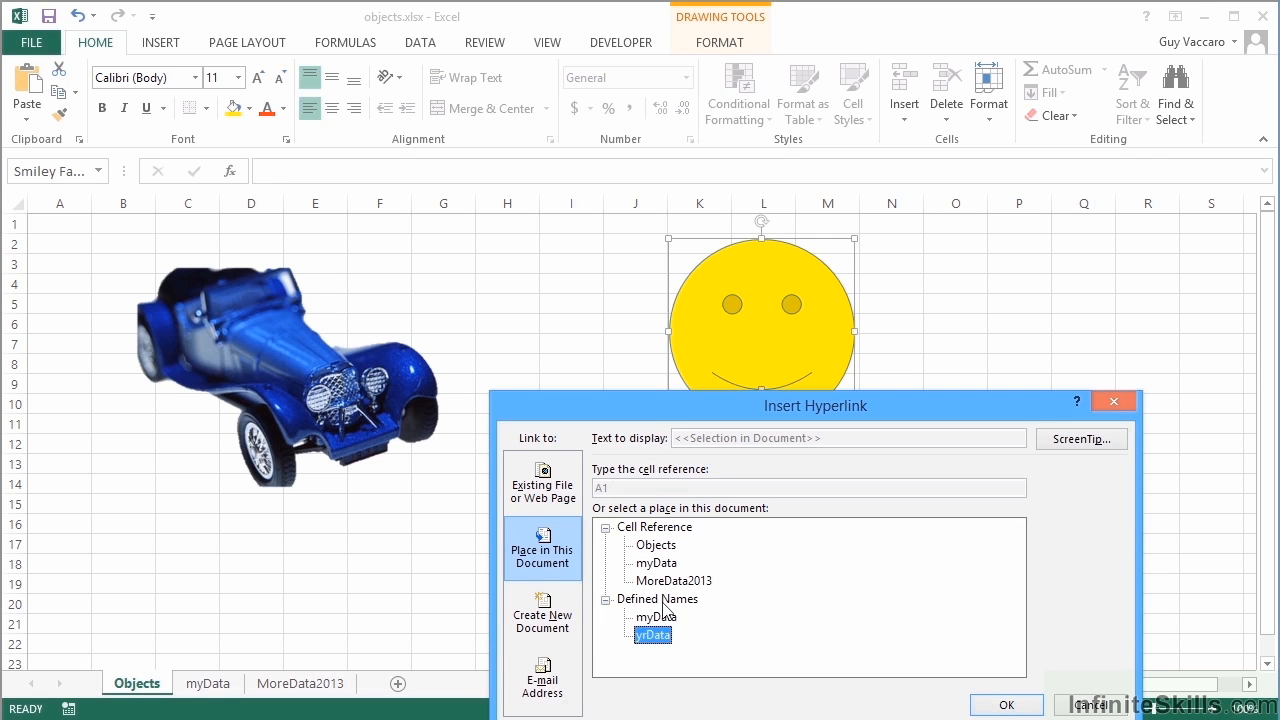
drag(816, 404, 776, 268)
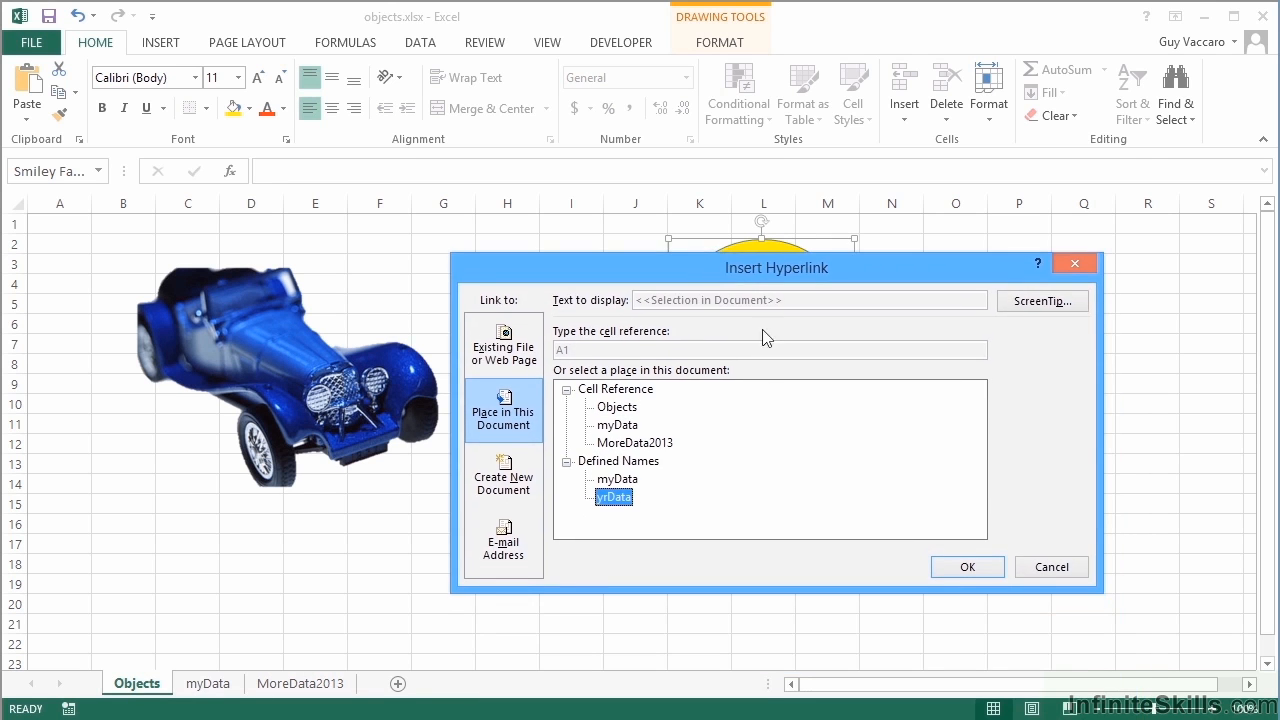
click(634, 442)
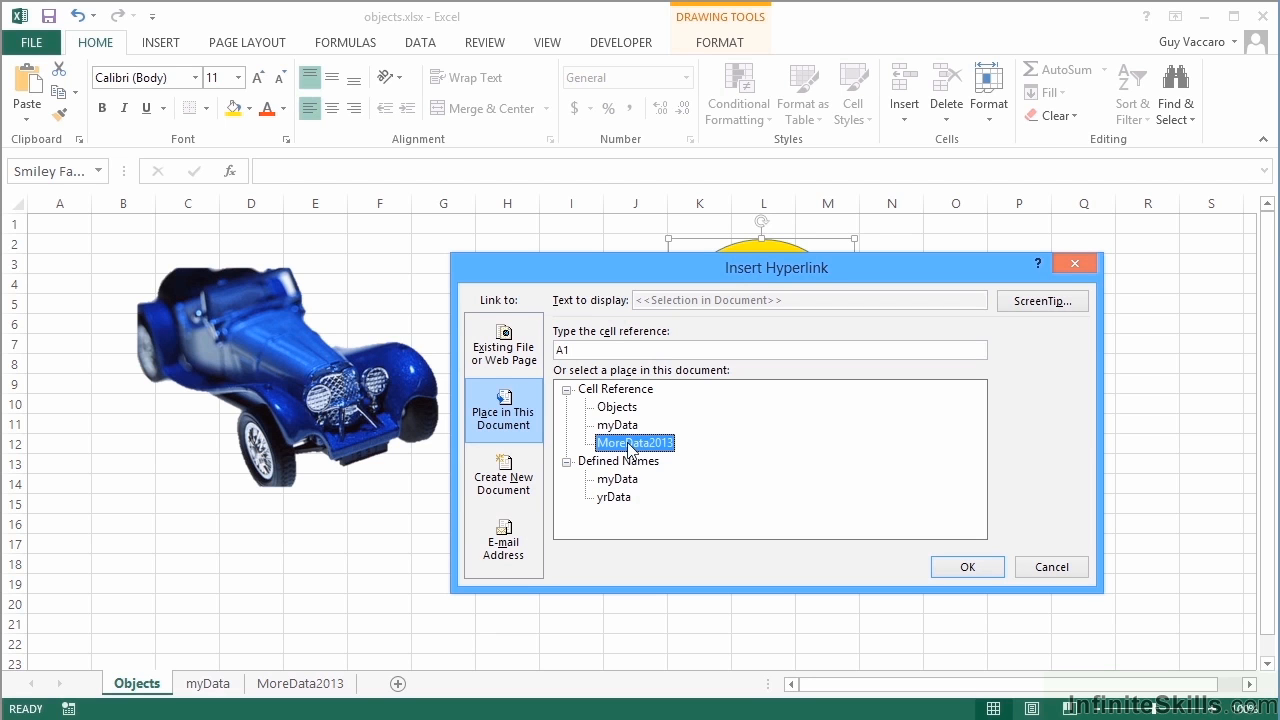
mouse_move(654, 464)
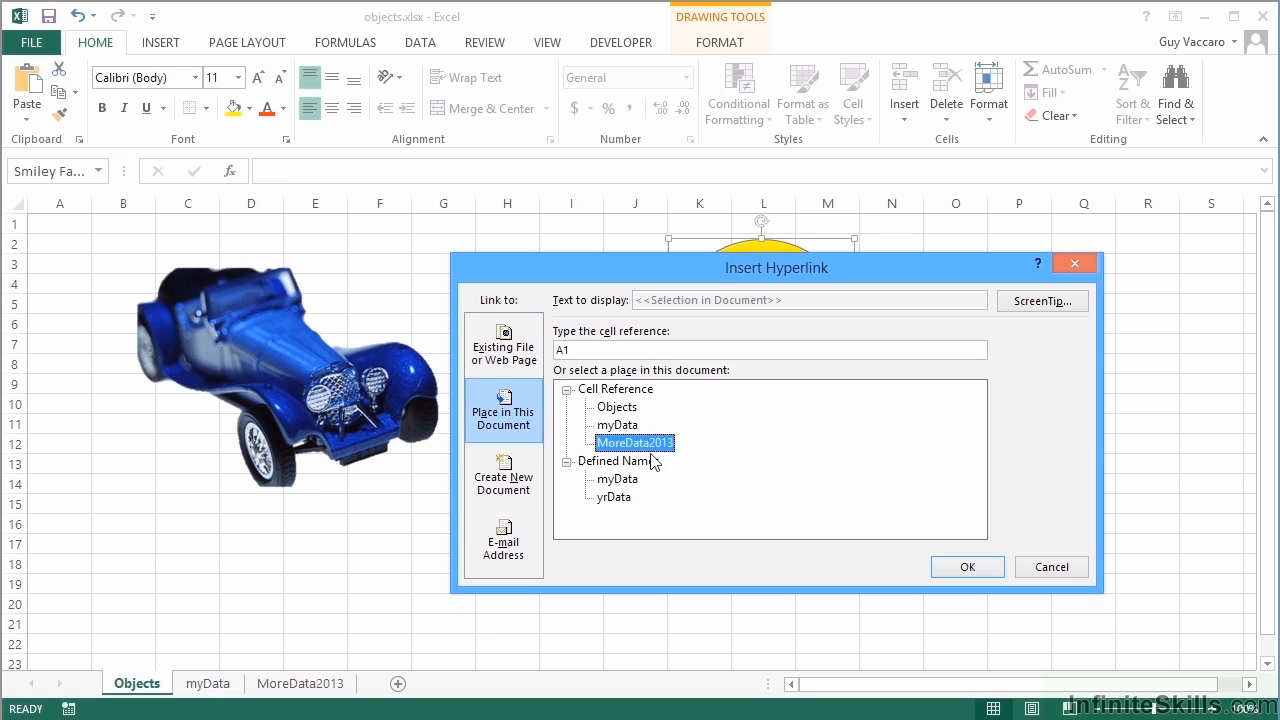
click(612, 496)
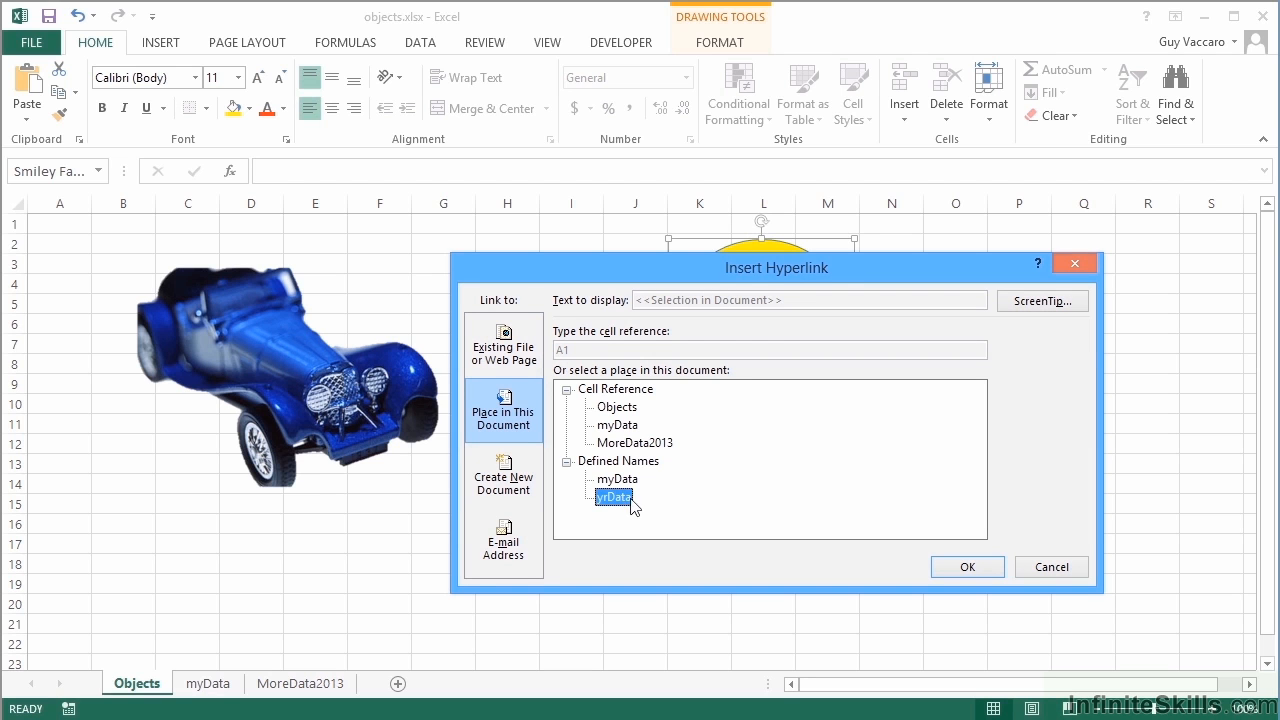
click(634, 442)
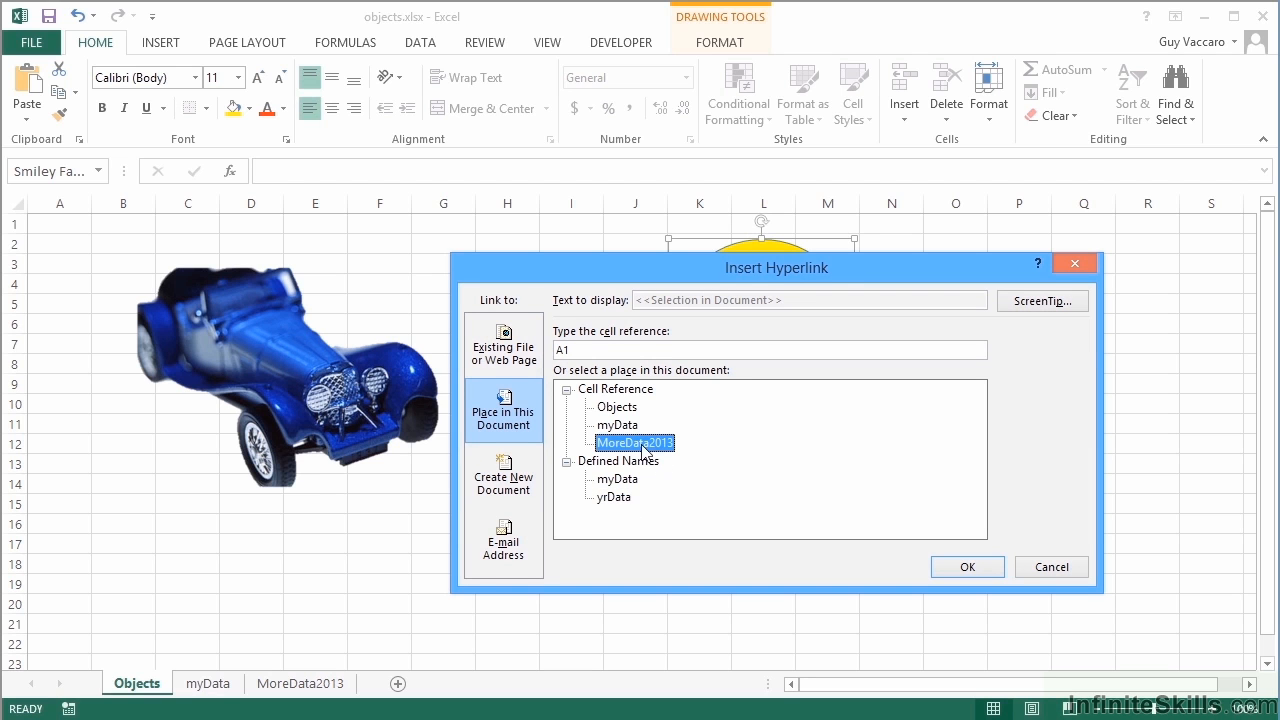
click(966, 566)
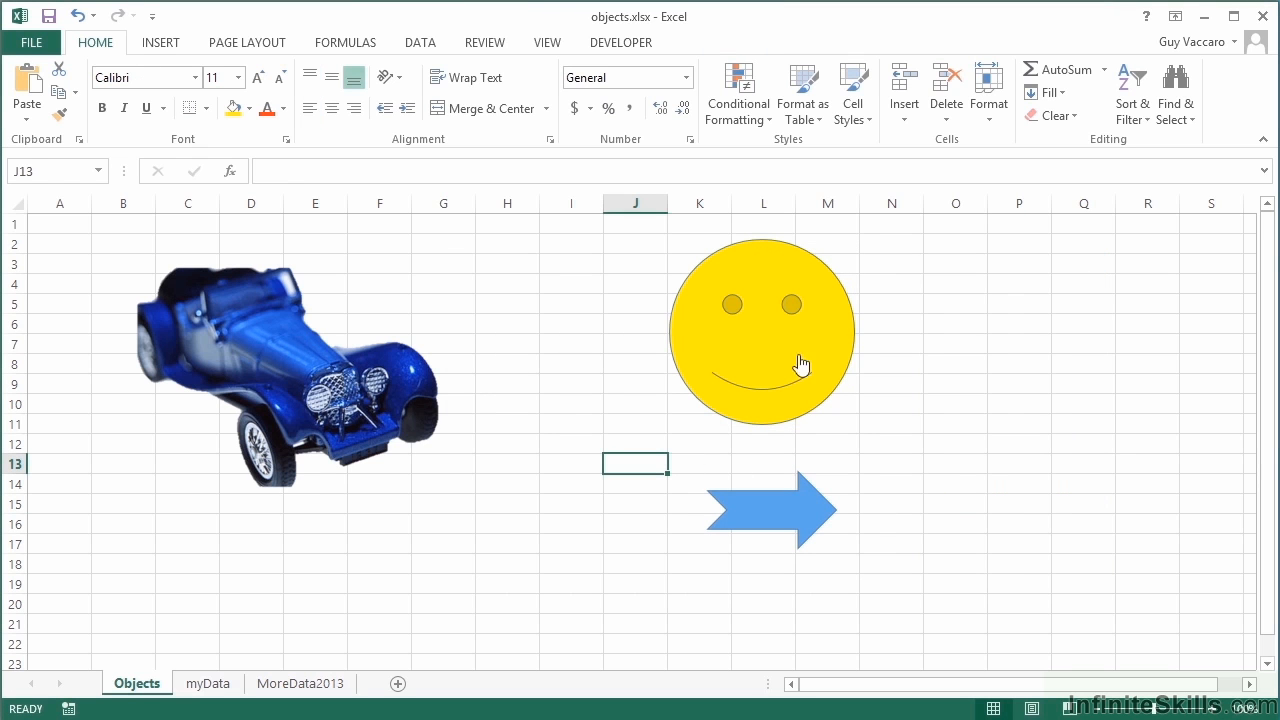
mouse_move(744, 374)
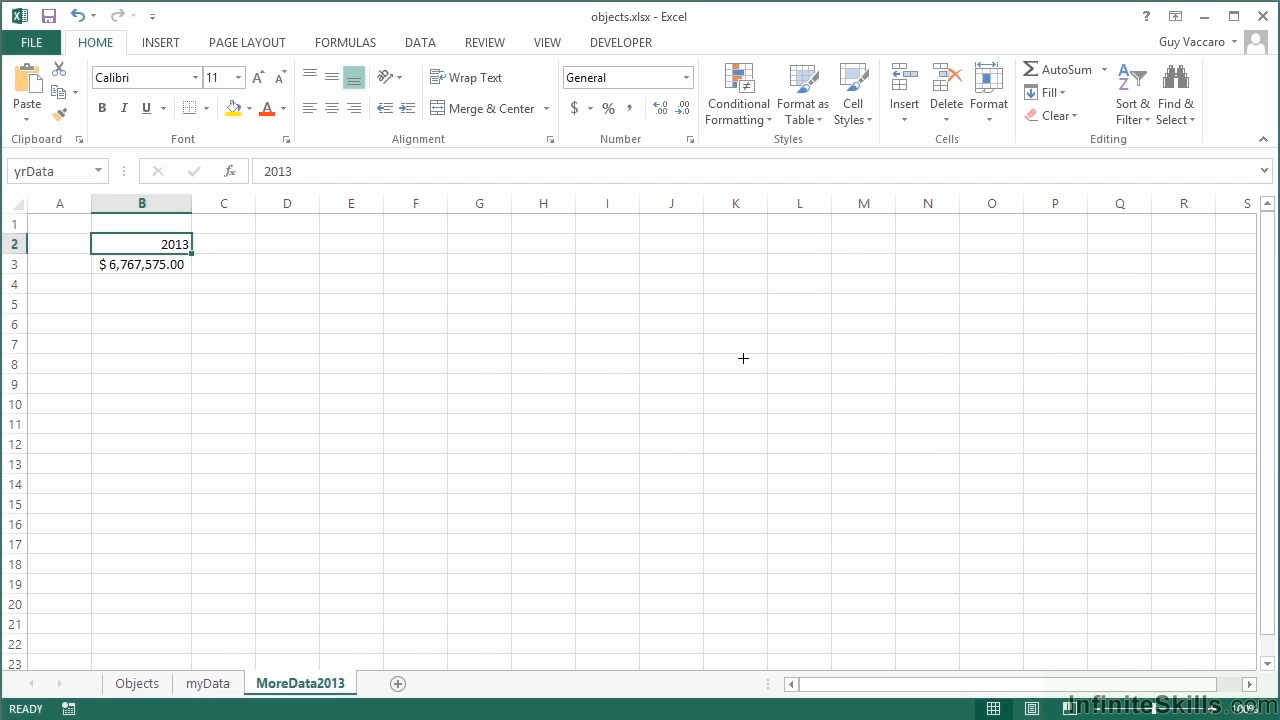
click(136, 684)
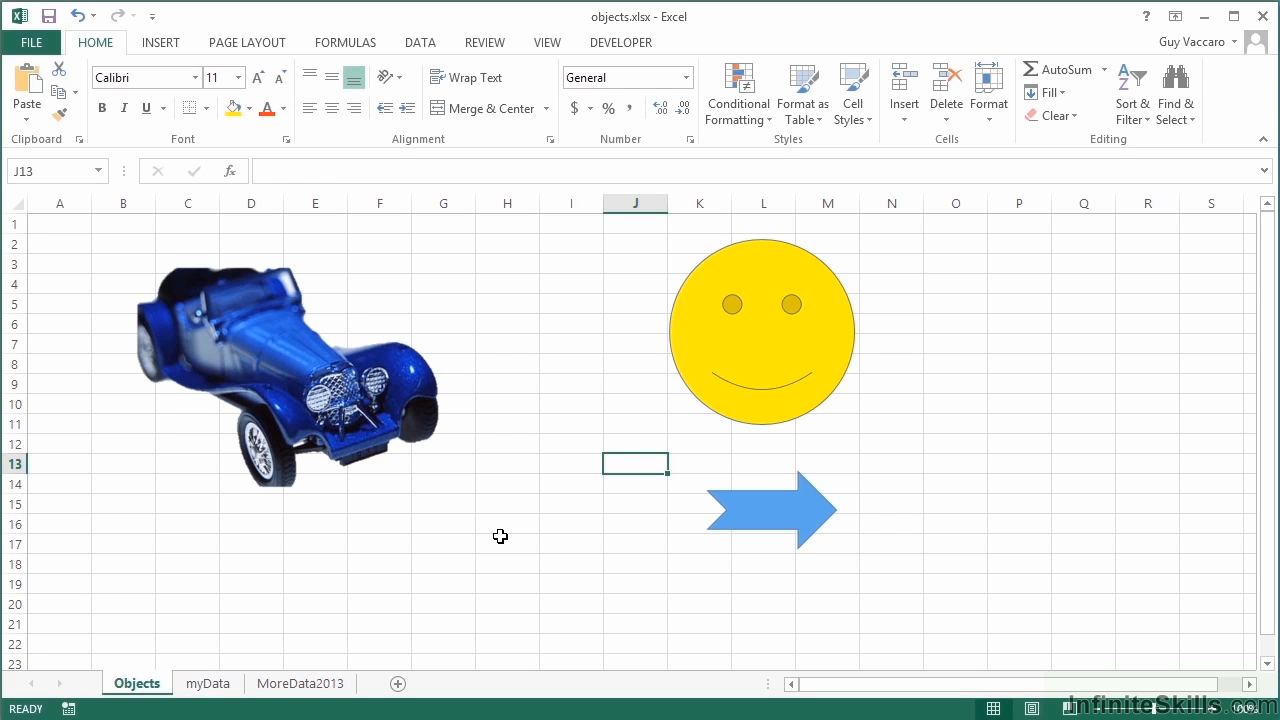
mouse_move(378, 442)
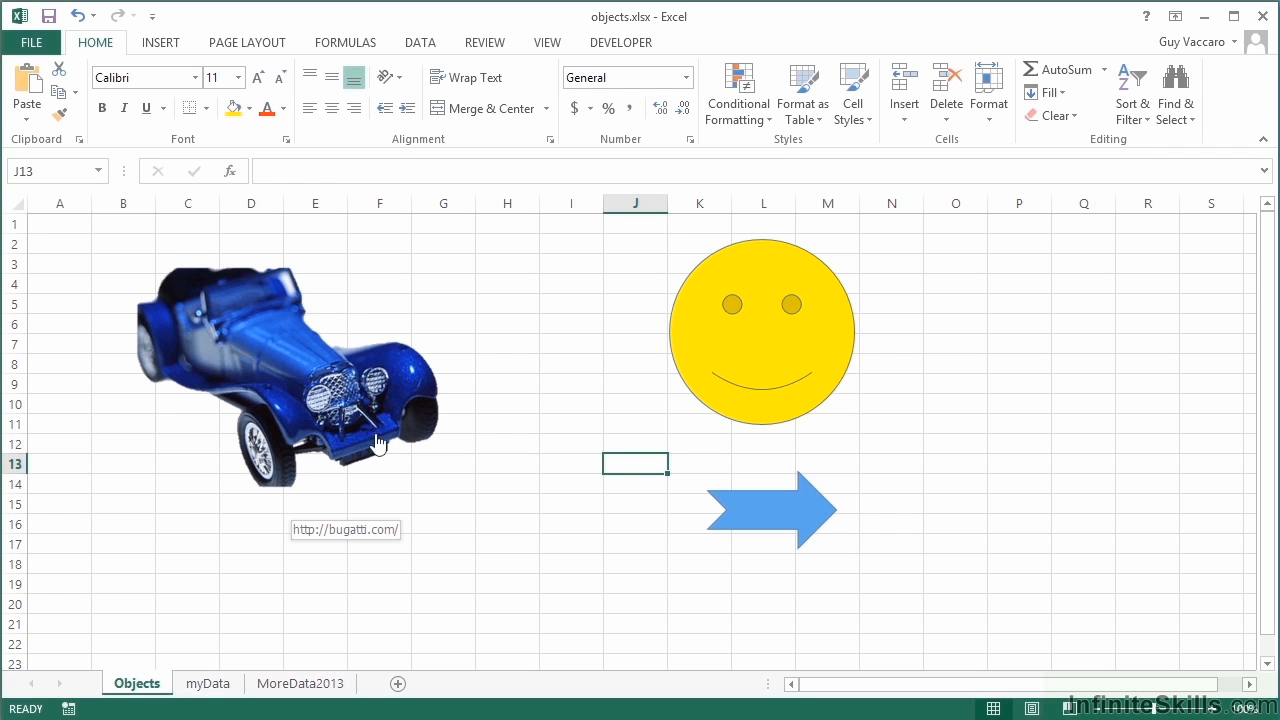
mouse_move(742, 428)
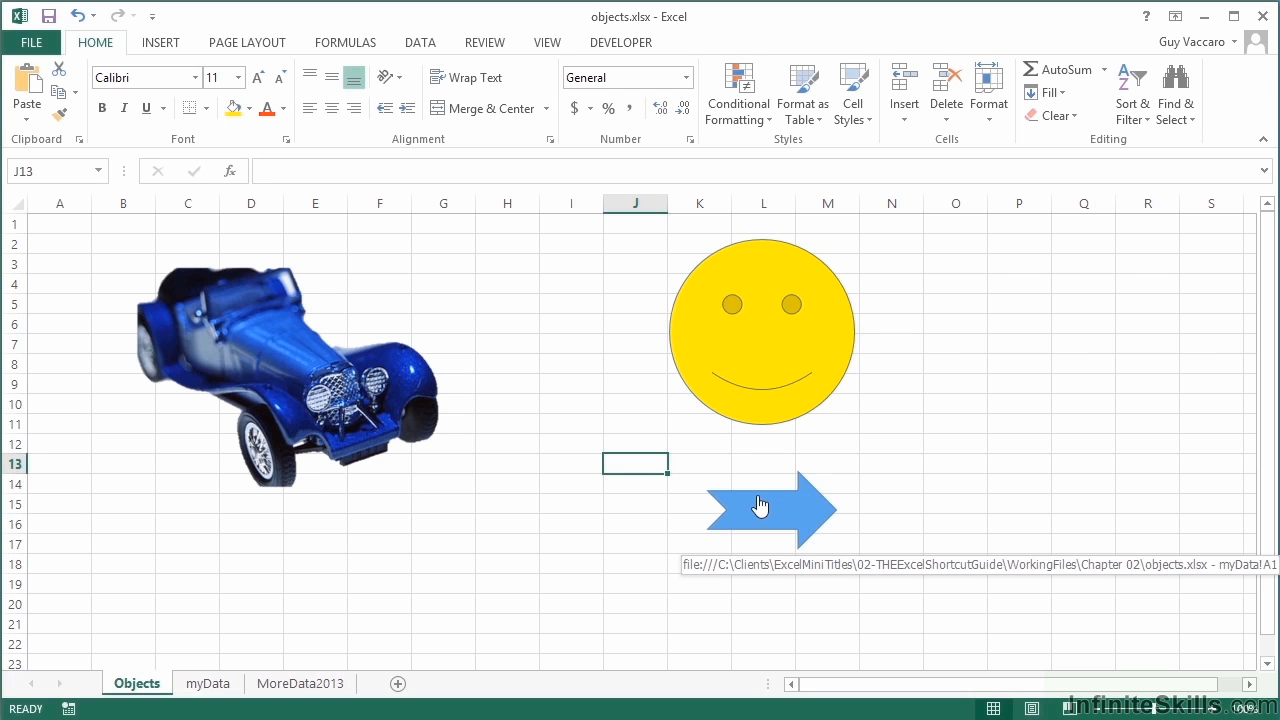
mouse_move(748, 396)
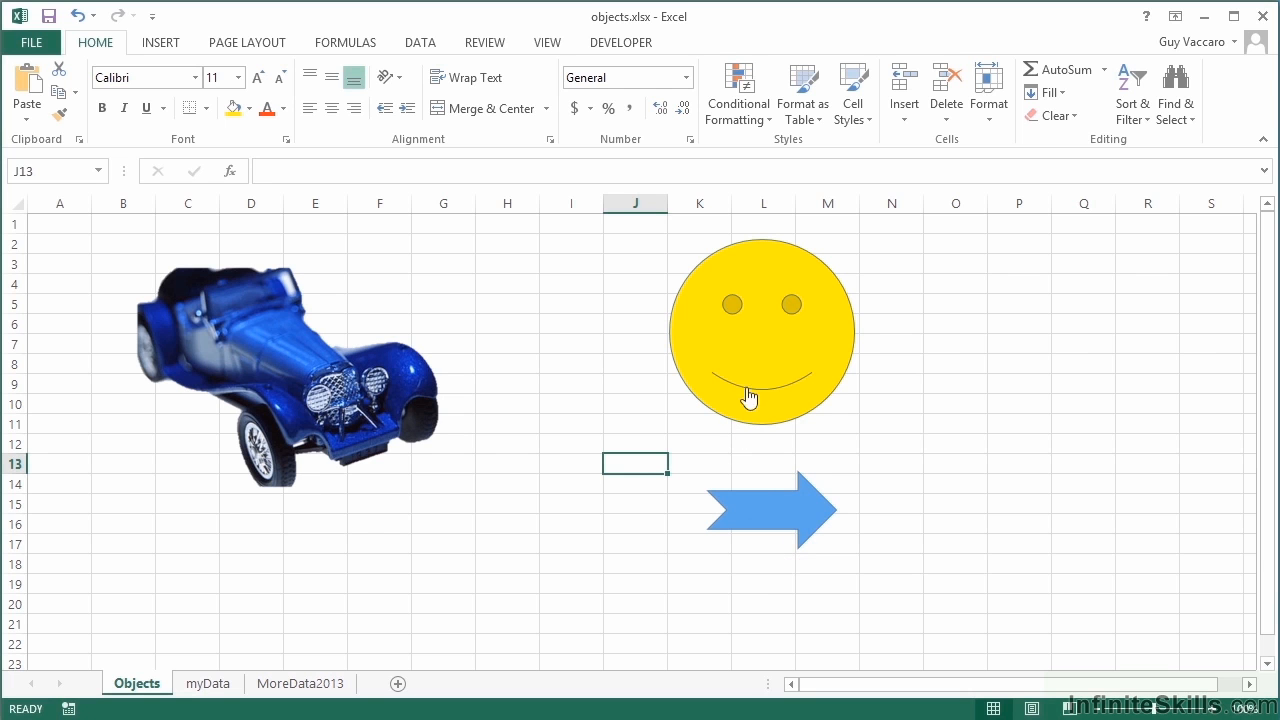
Bring up the smiley face's shortcut menu to remove its existing hyperlink.
right_click(750, 396)
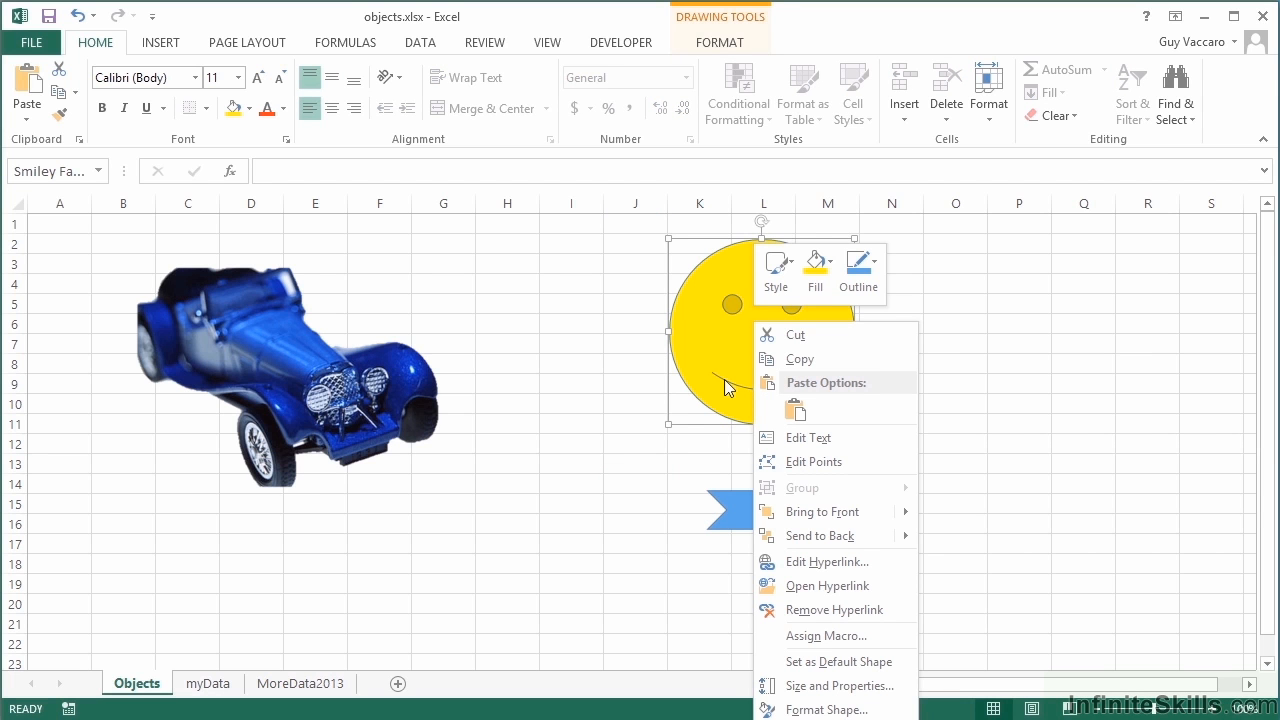
mouse_move(826, 584)
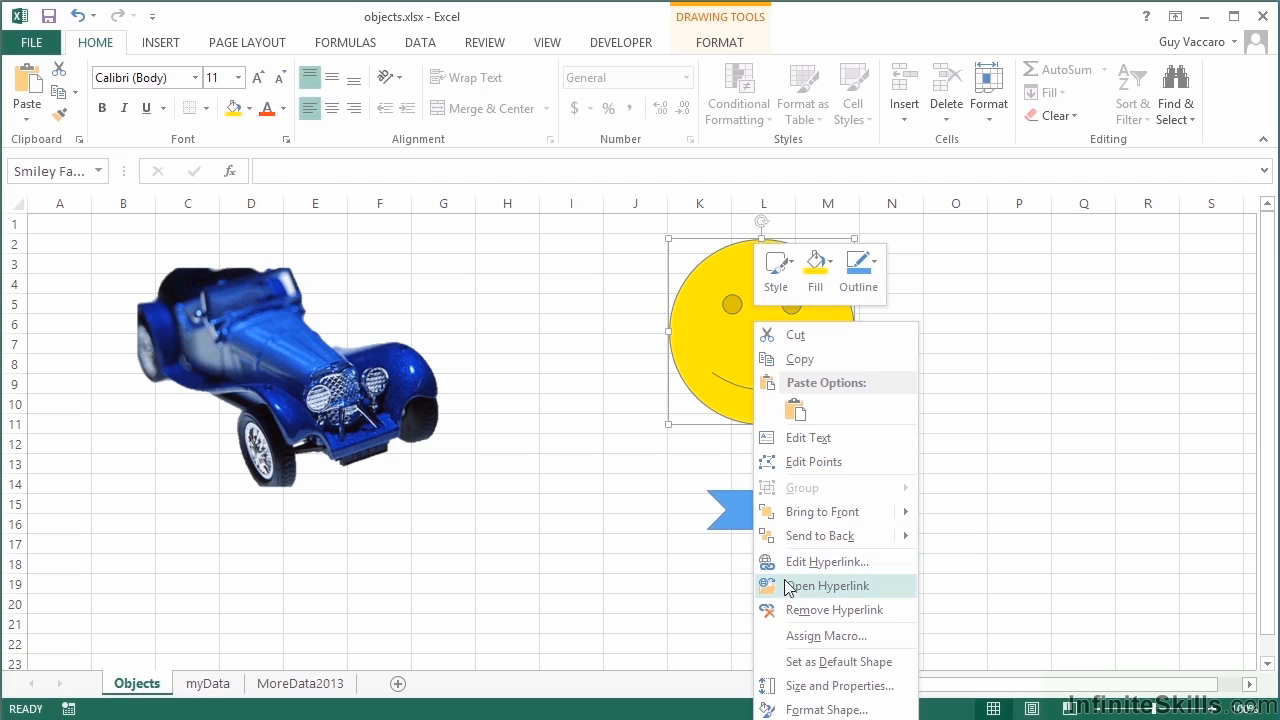
mouse_move(828, 560)
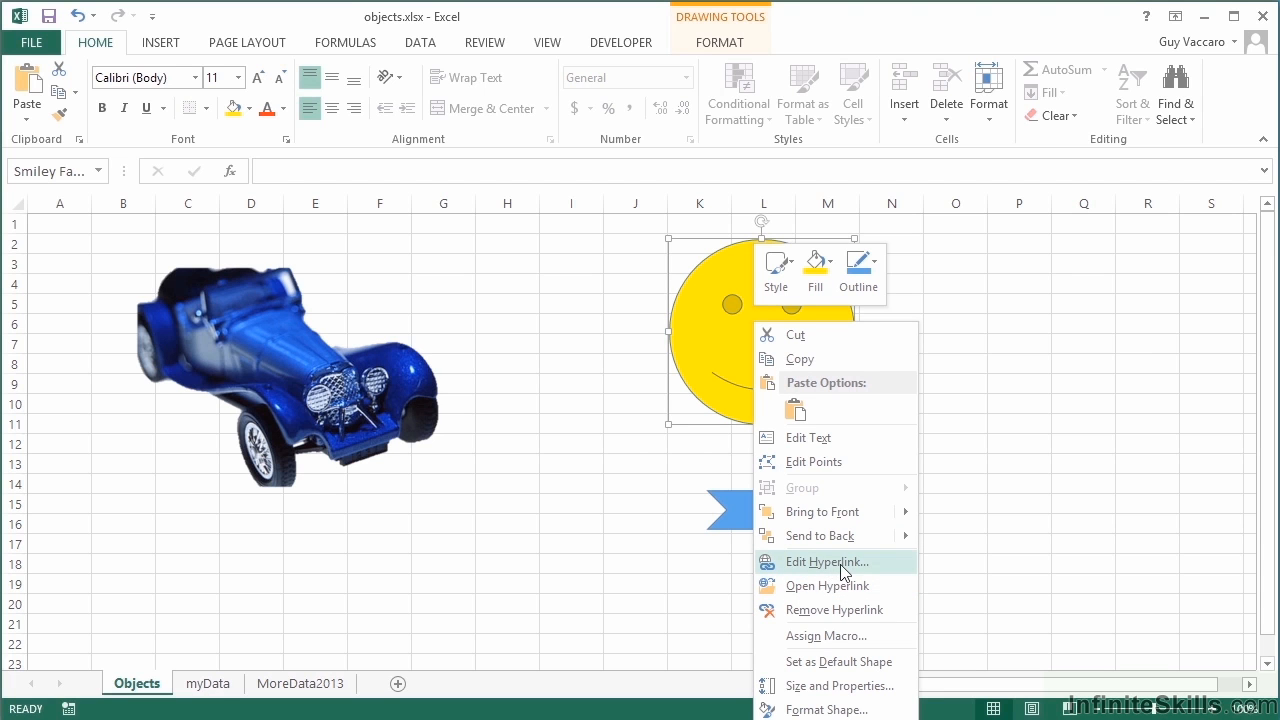
mouse_move(828, 584)
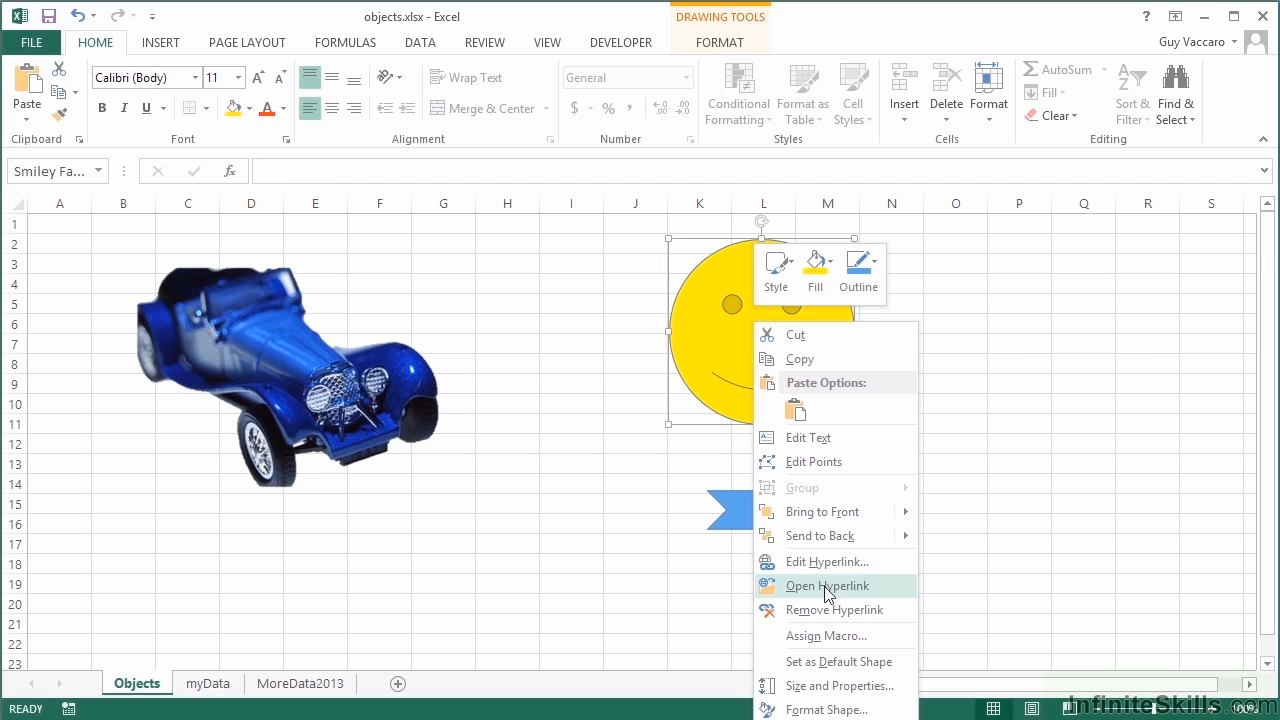
mouse_move(844, 610)
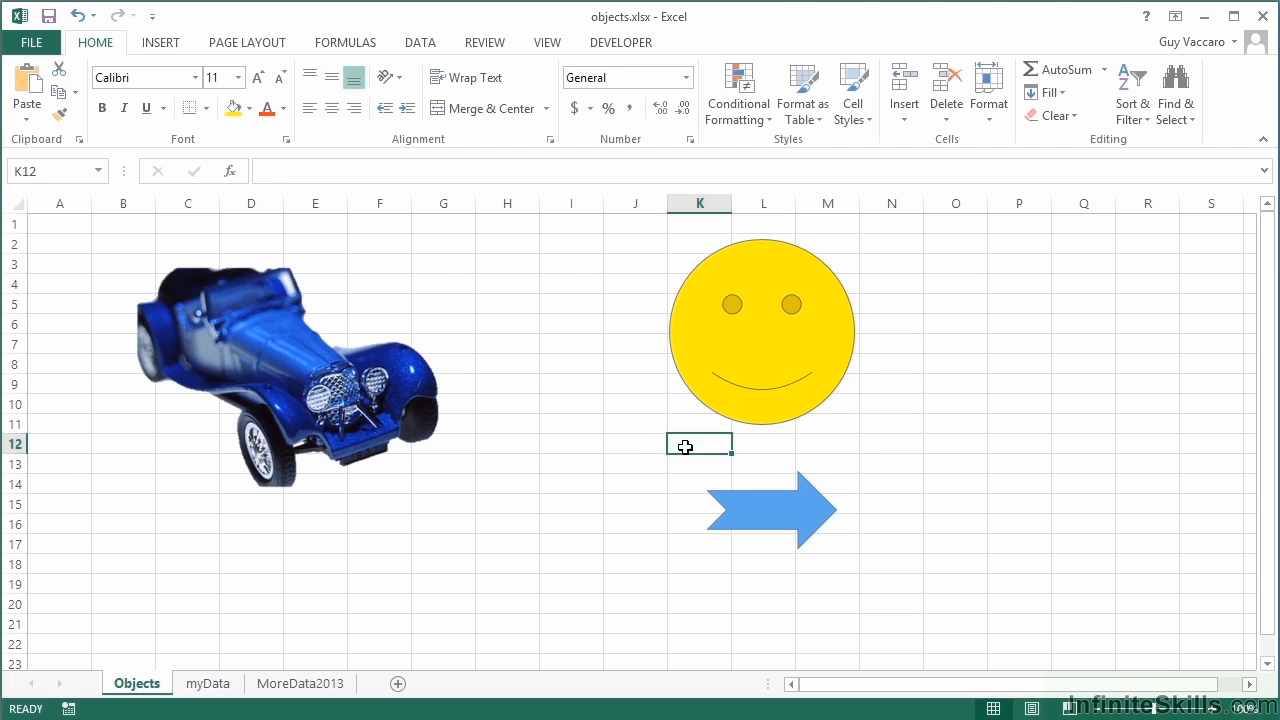
mouse_move(752, 348)
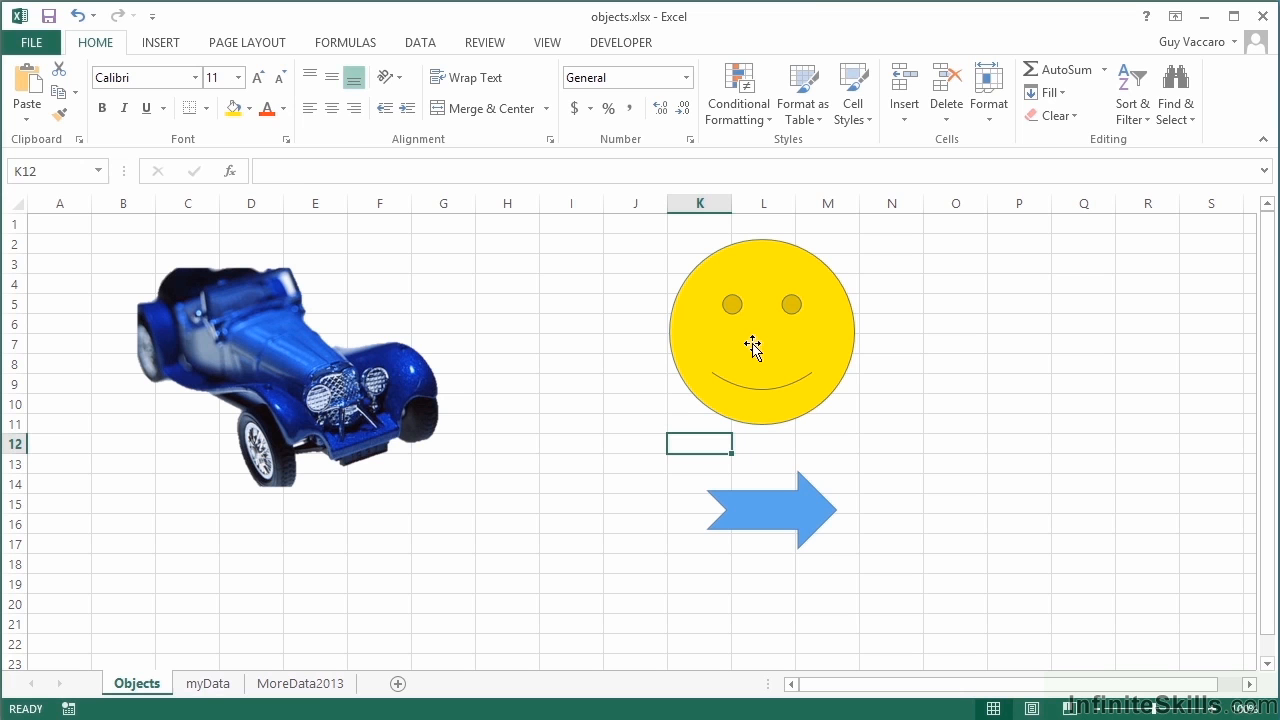
right_click(752, 348)
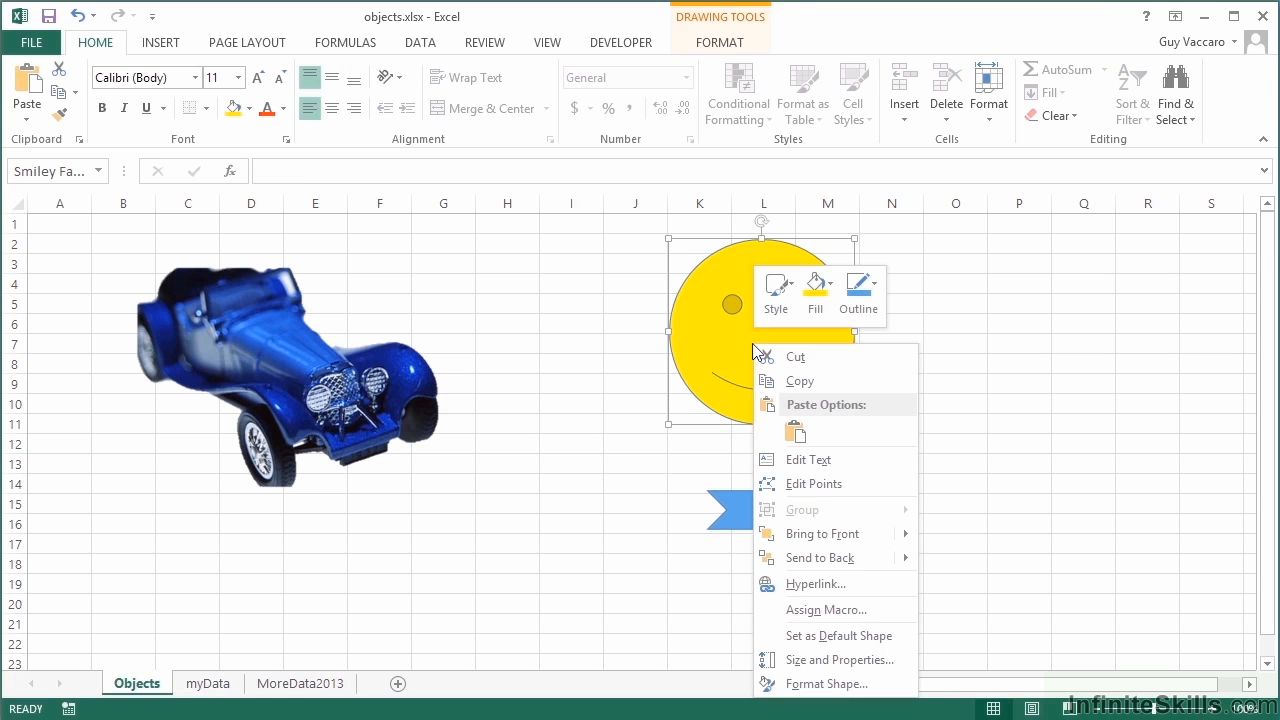
mouse_move(816, 584)
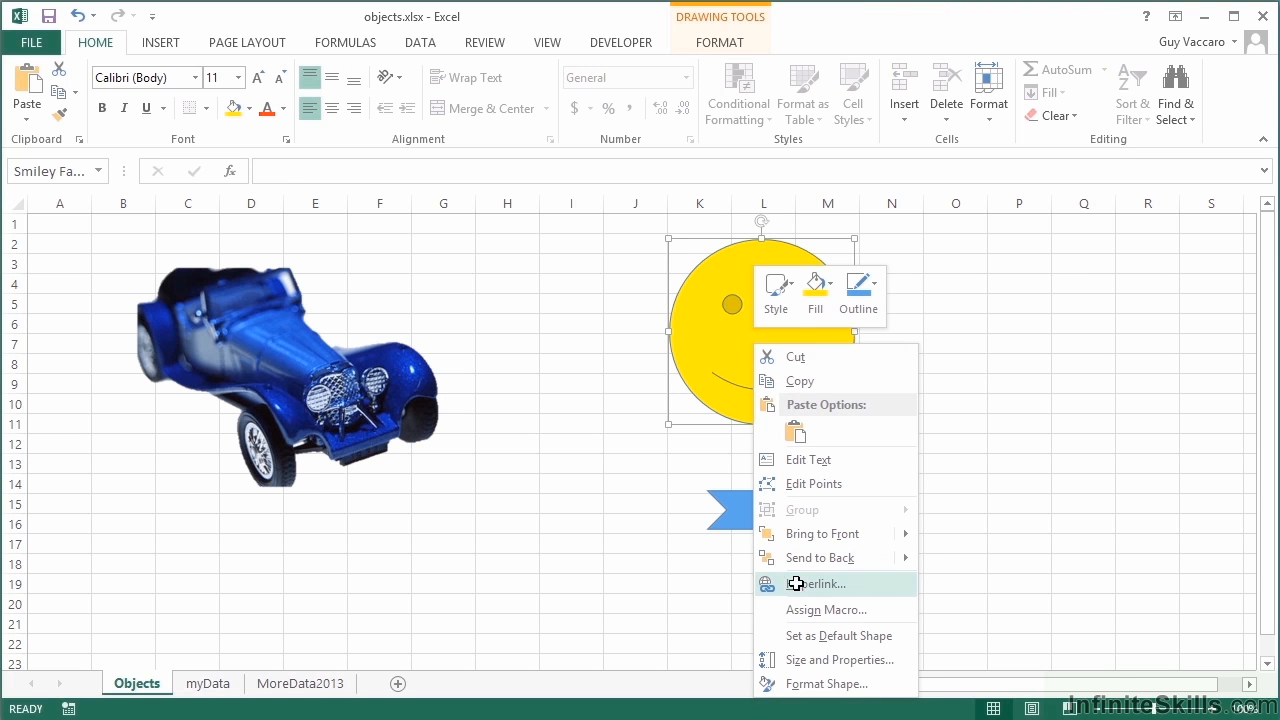
click(818, 584)
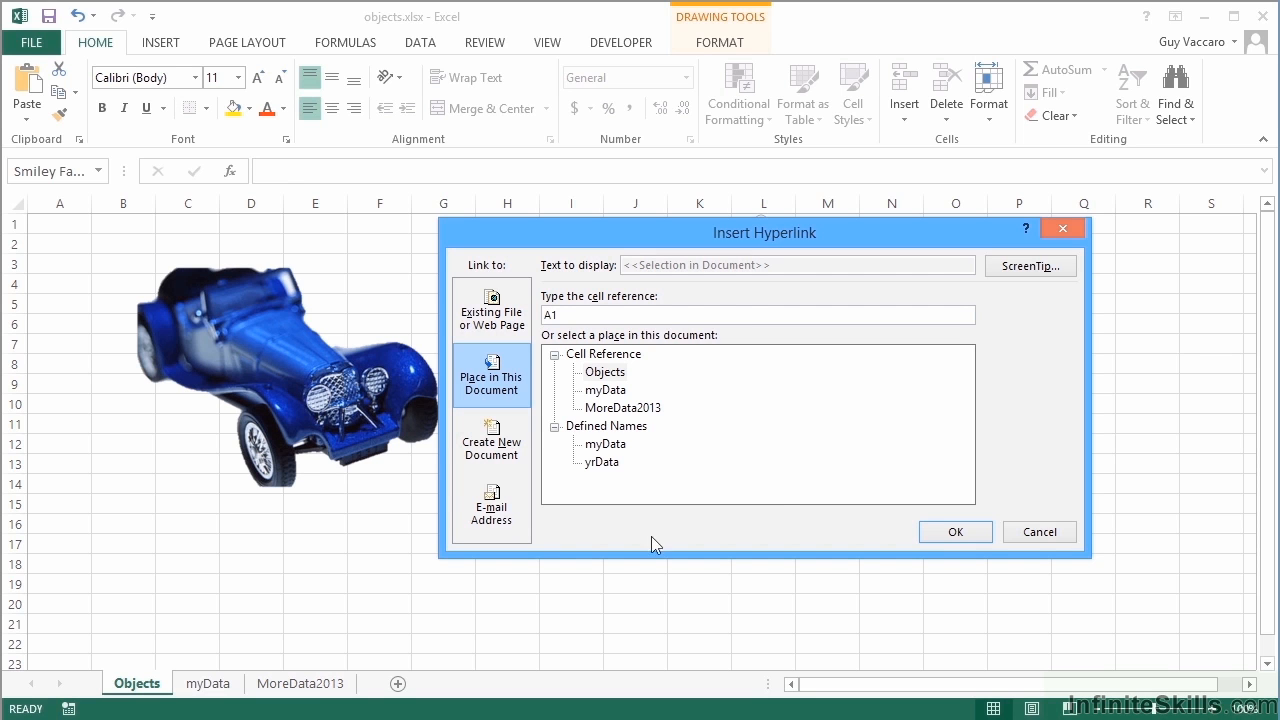
click(492, 504)
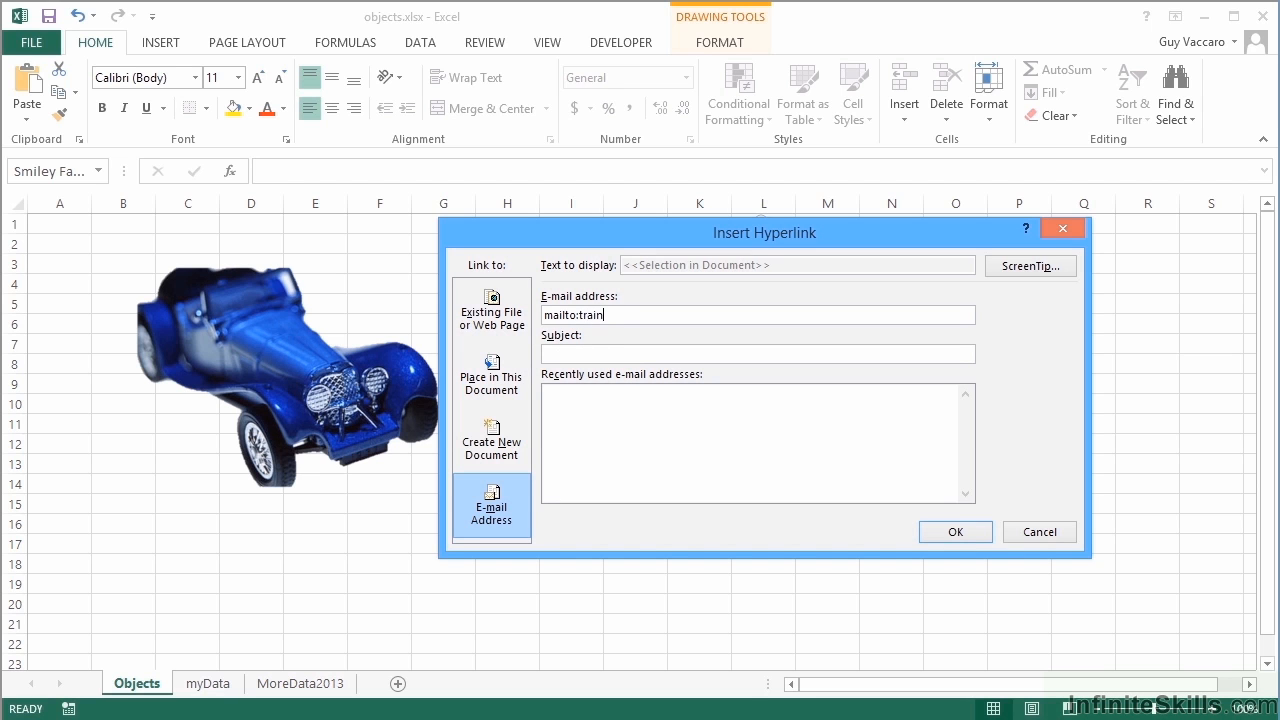
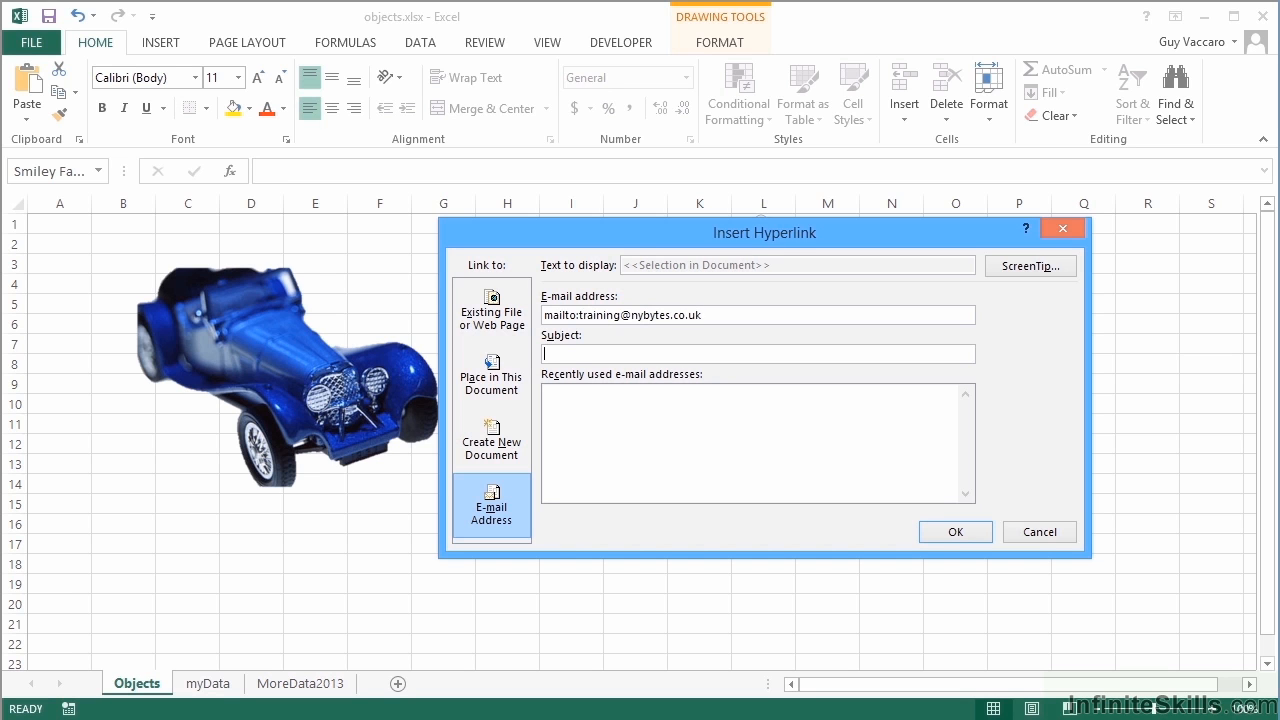
text(Testing Ex)
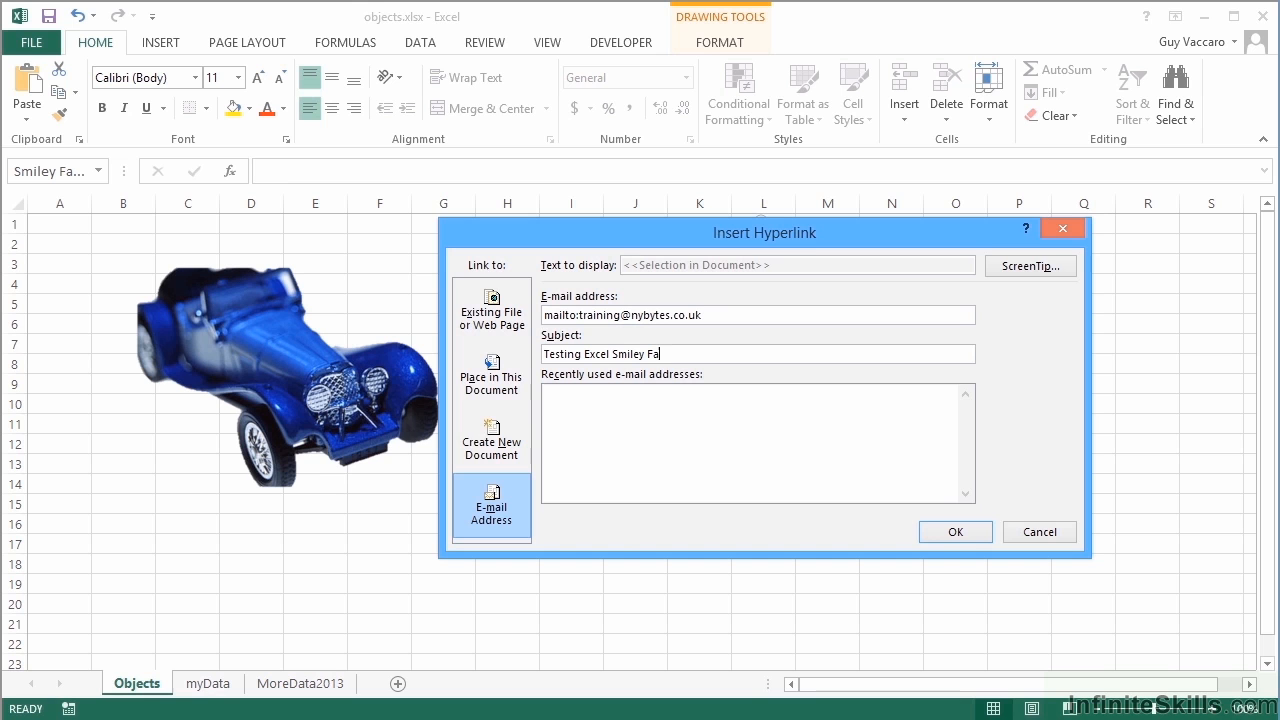
text(ce)
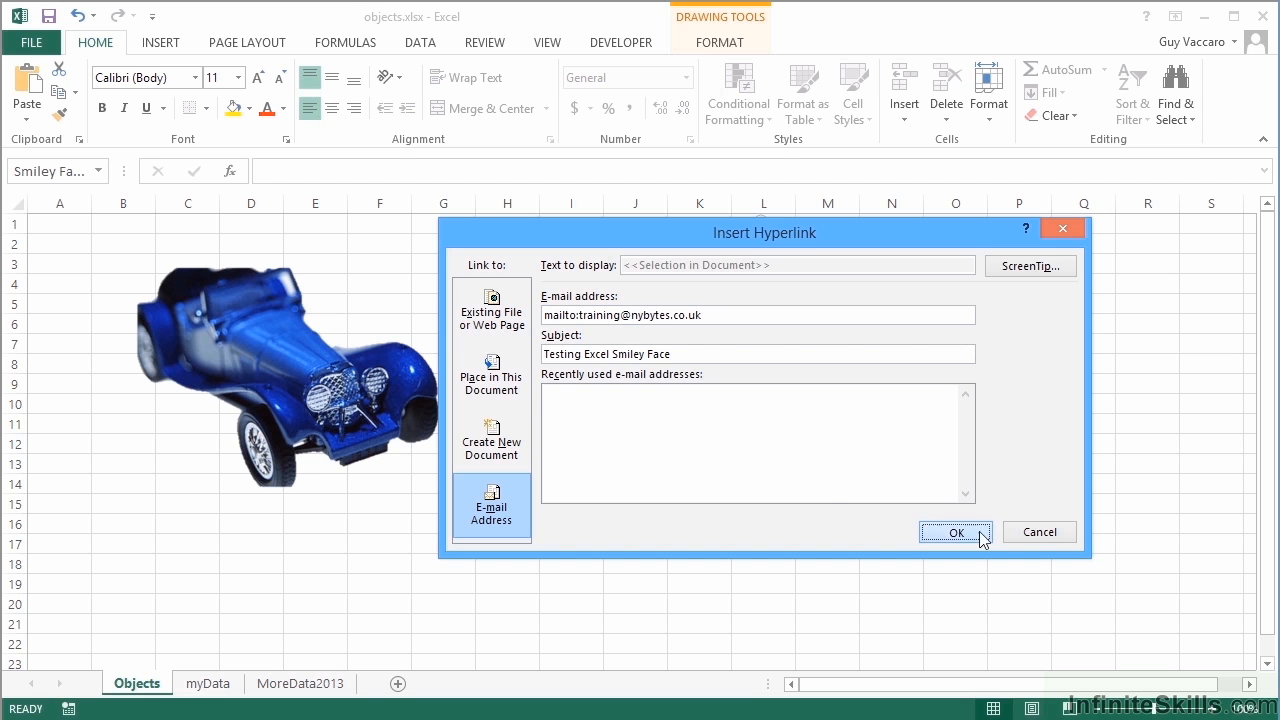
click(956, 532)
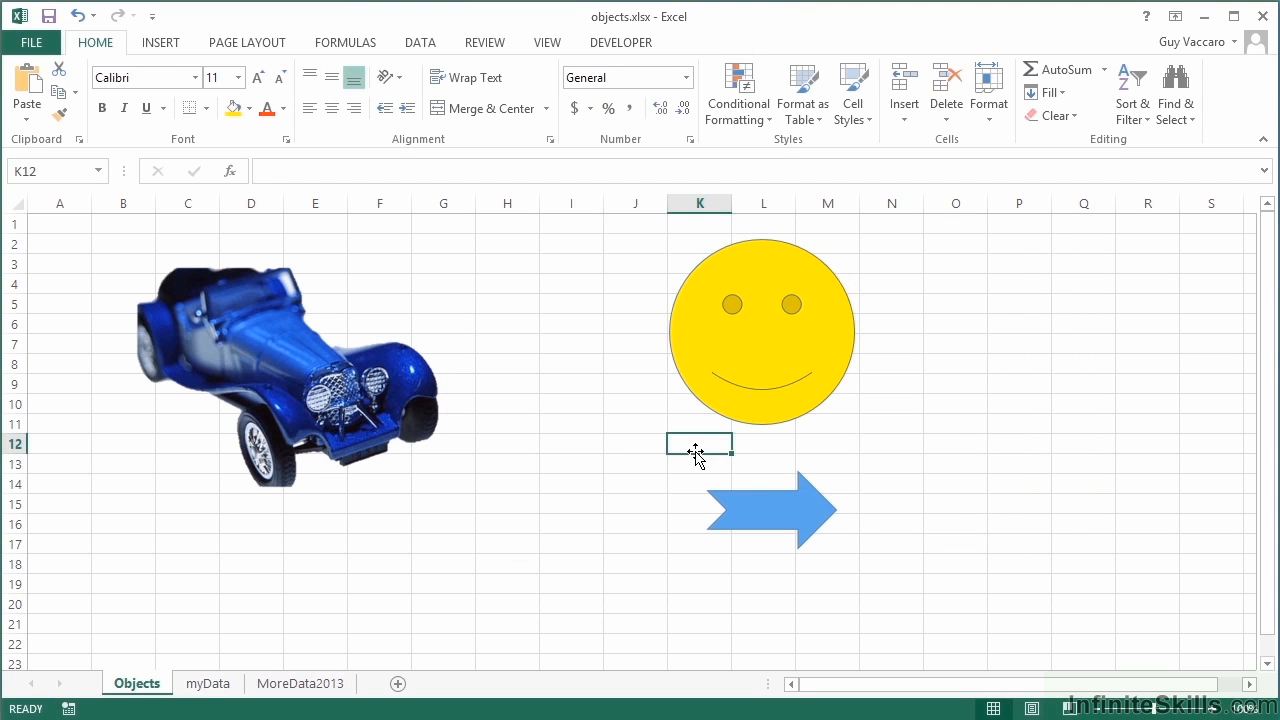
mouse_move(728, 328)
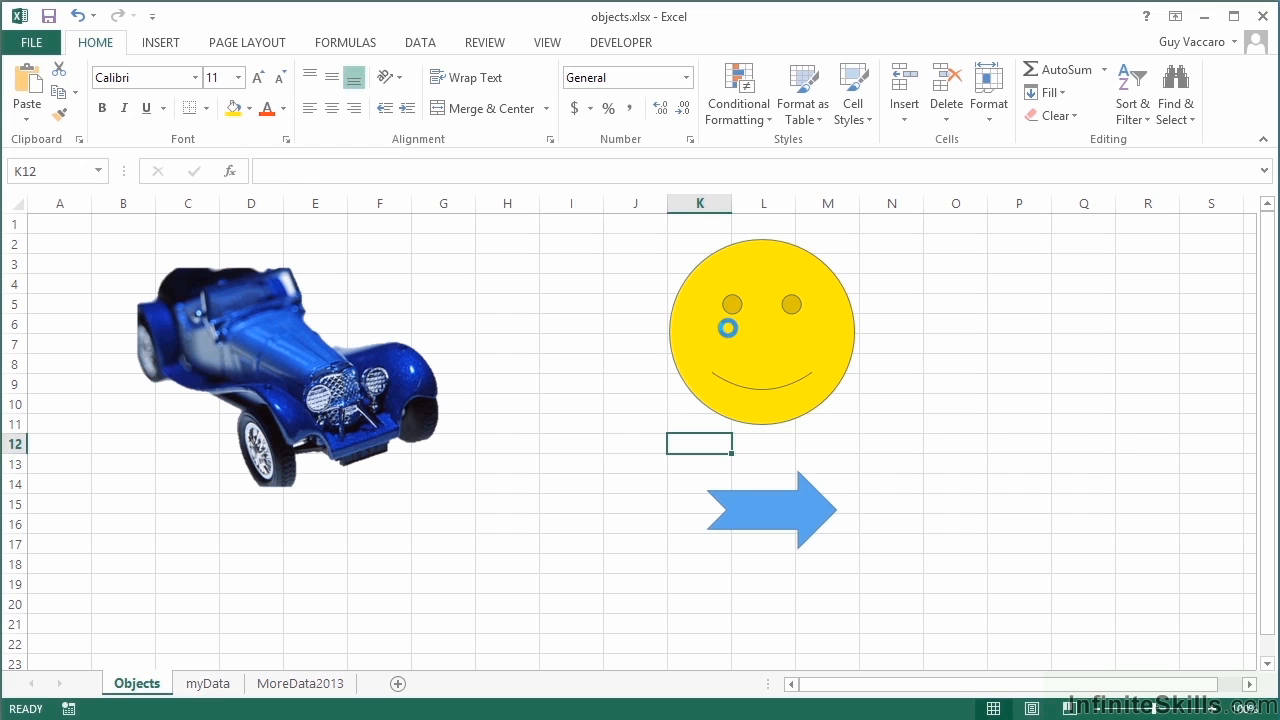
Follow the smiley face's e-mail link, bringing up the mailto app prompt.
click(728, 328)
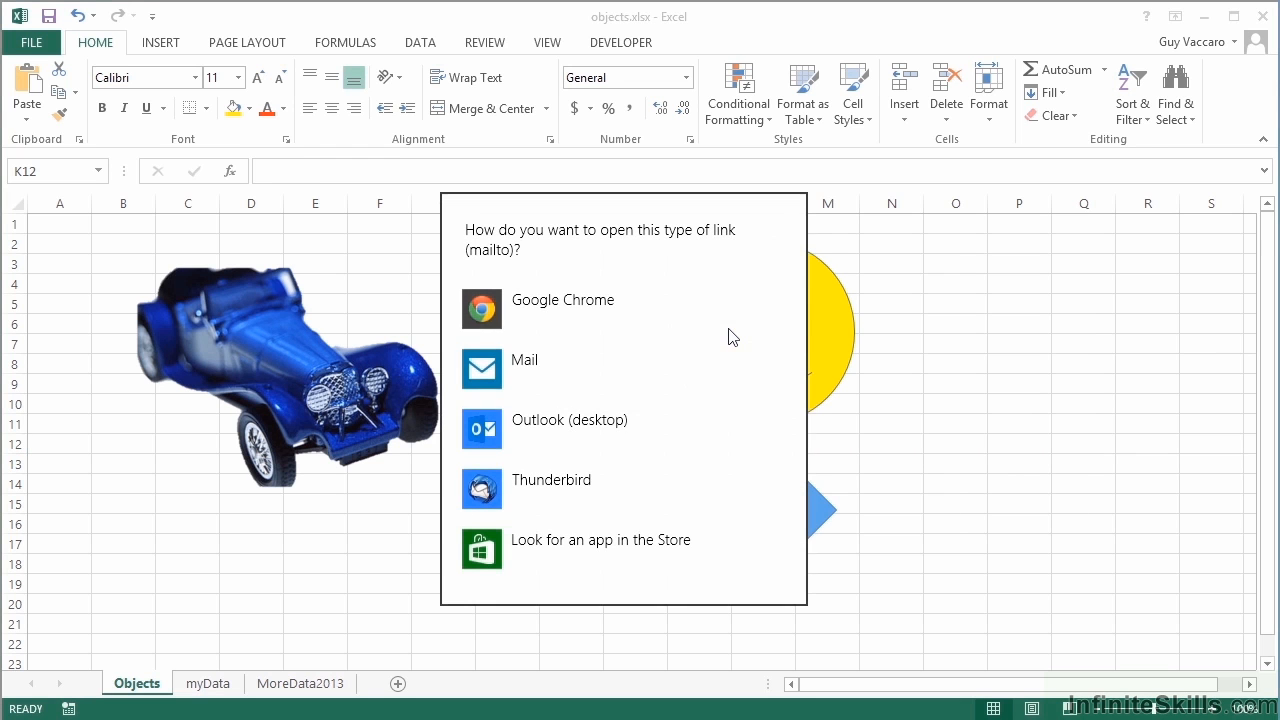
mouse_move(560, 280)
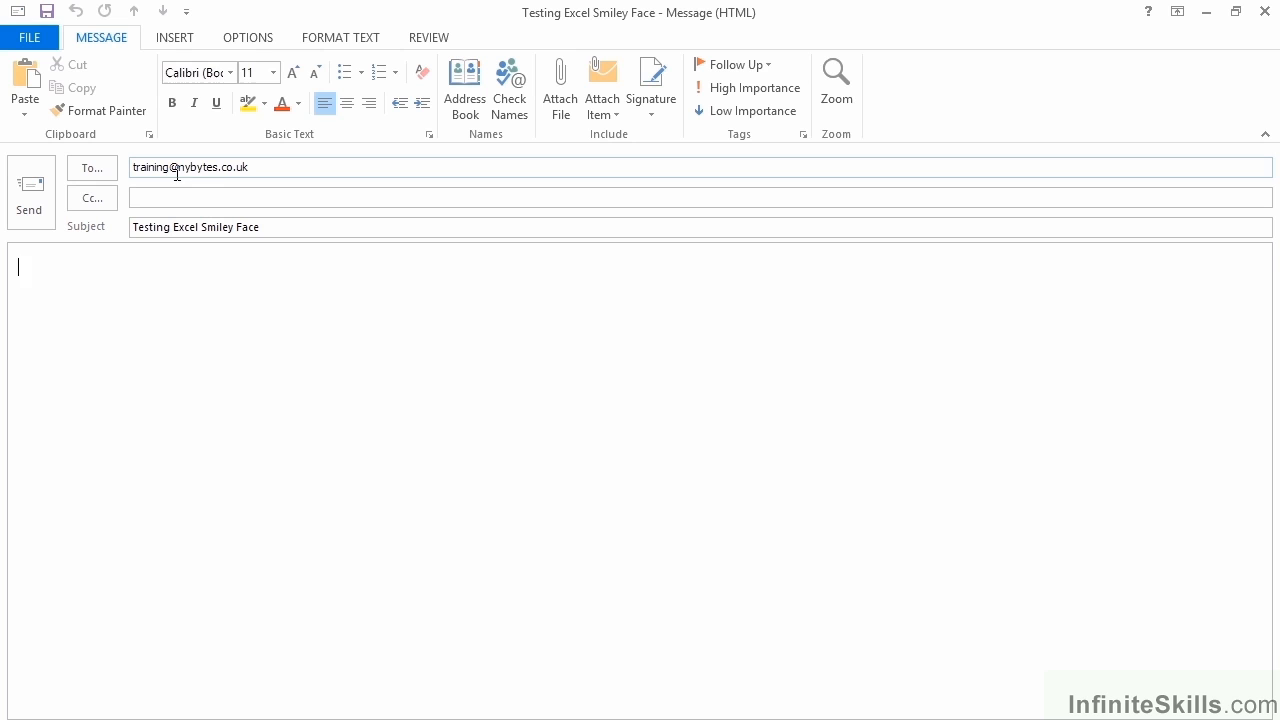
Write 'Hi its Me' in the body of the Testing Excel Smiley Face message.
click(268, 228)
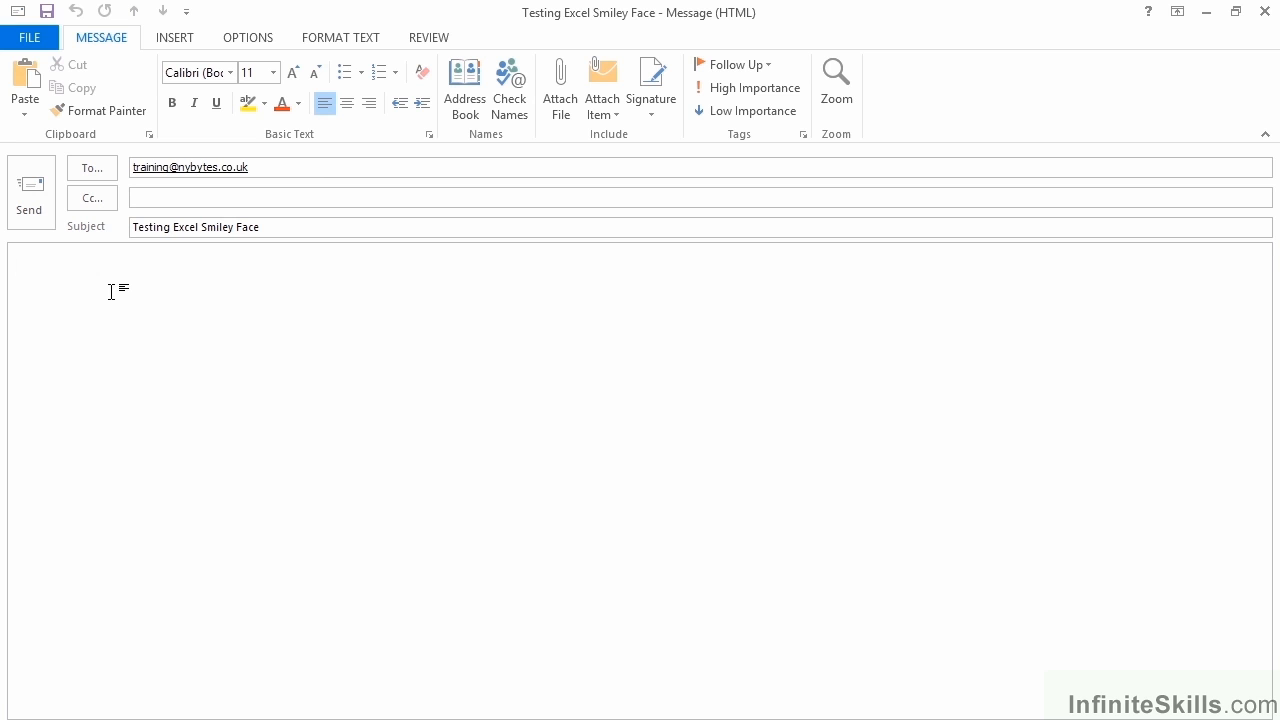
text(Hi)
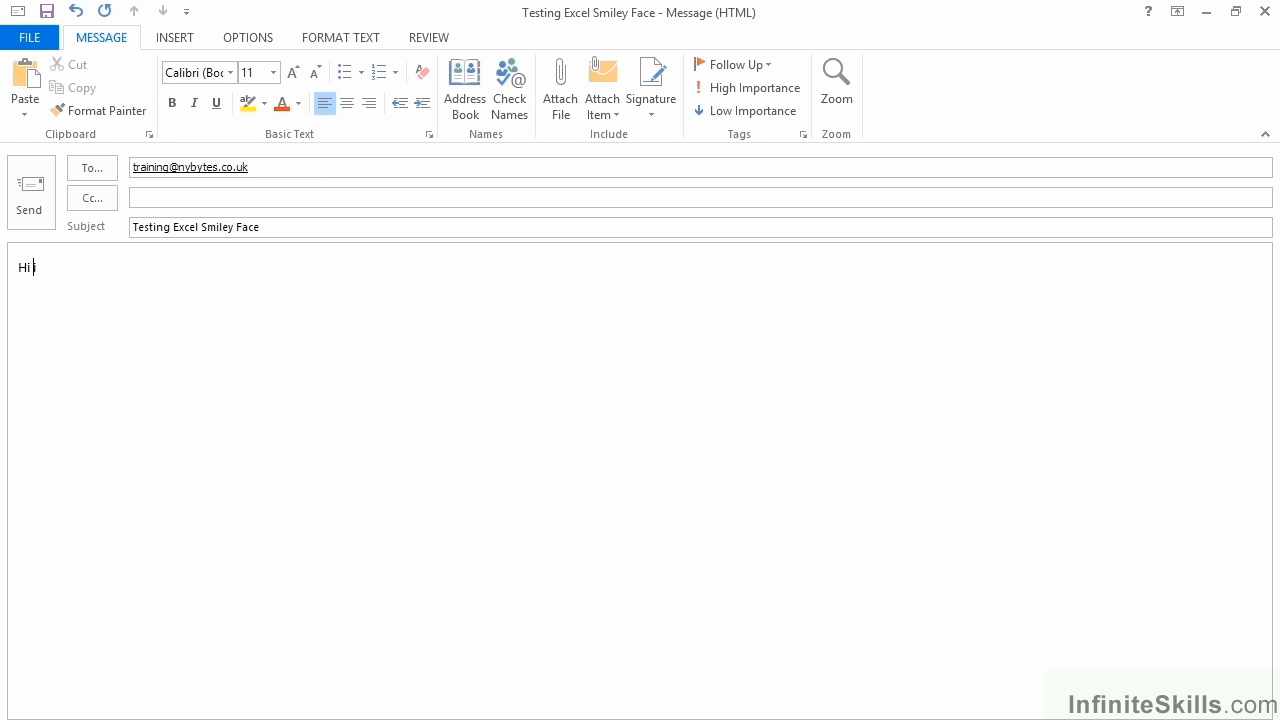
text(its Me)
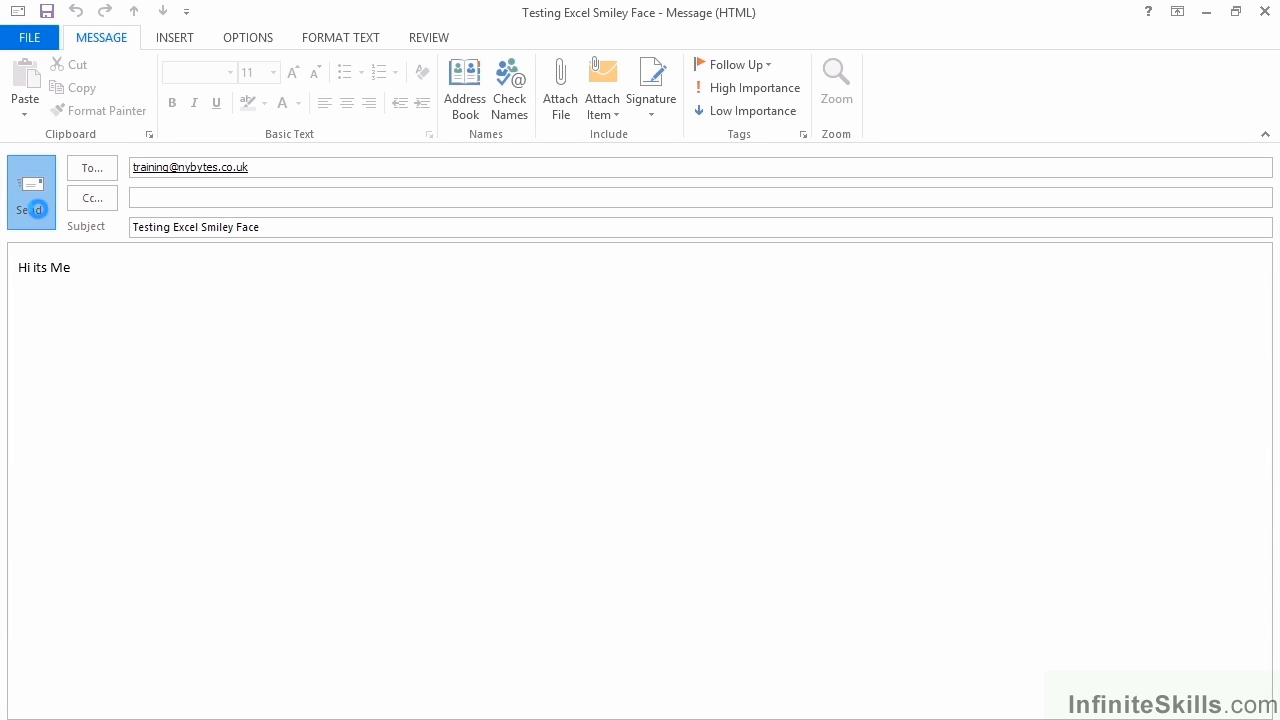